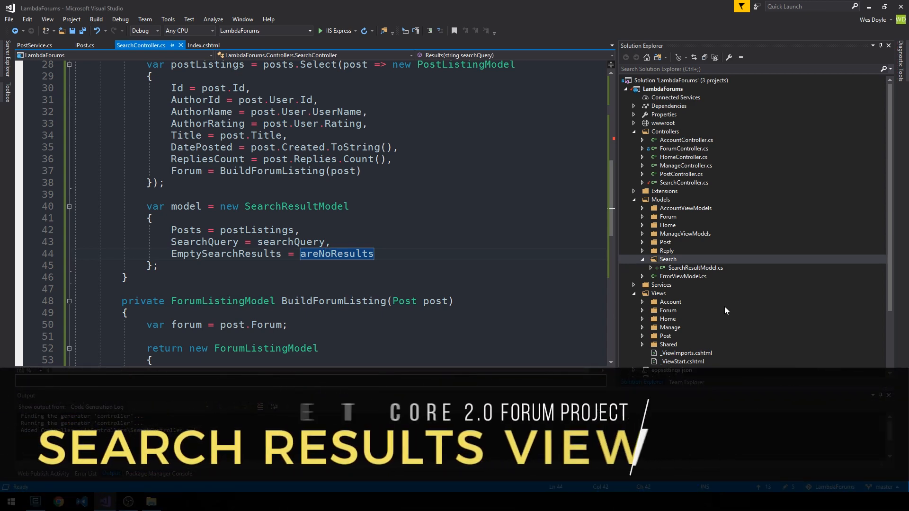
Step: Start adding an MVC View Page to the Search views folder, then cancel the new item dialog
{"action": "right_click", "coordinate": [657, 242]}
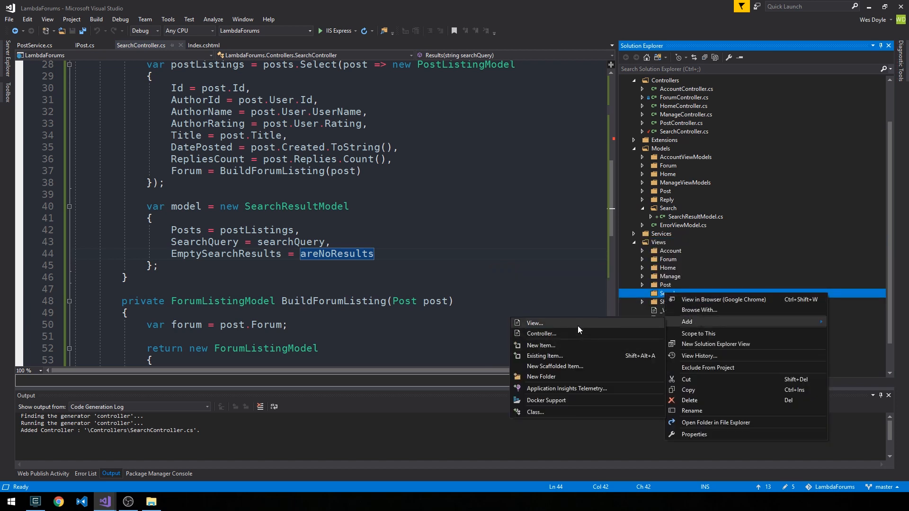
{"action": "mouse_move", "coordinate": [543, 355]}
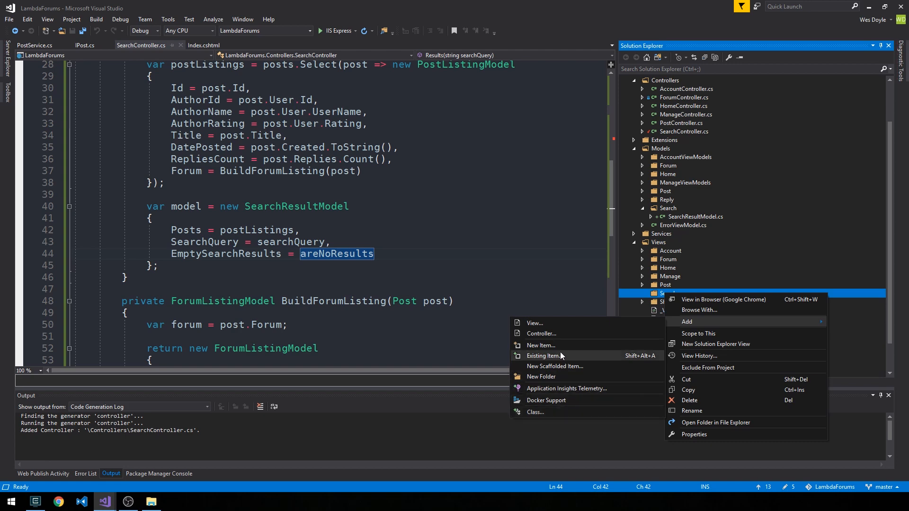
{"action": "left_click", "coordinate": [540, 345]}
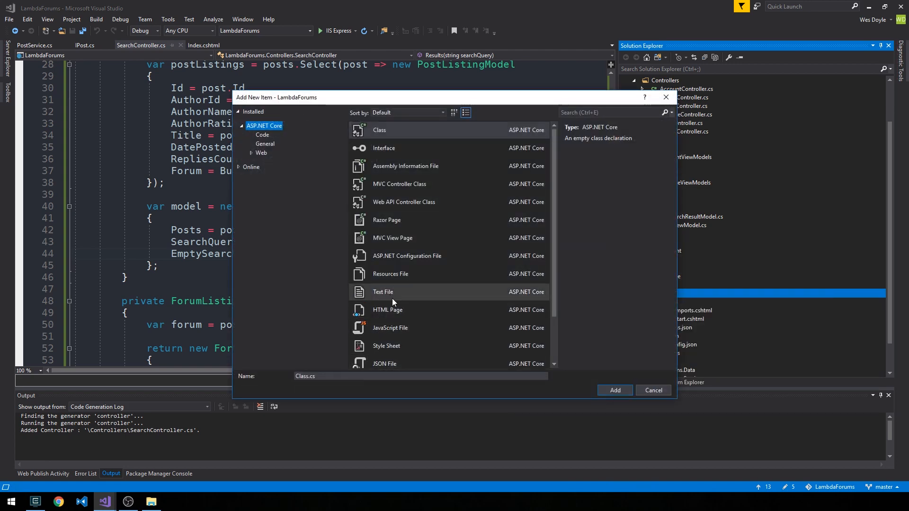
{"action": "left_click", "coordinate": [392, 237]}
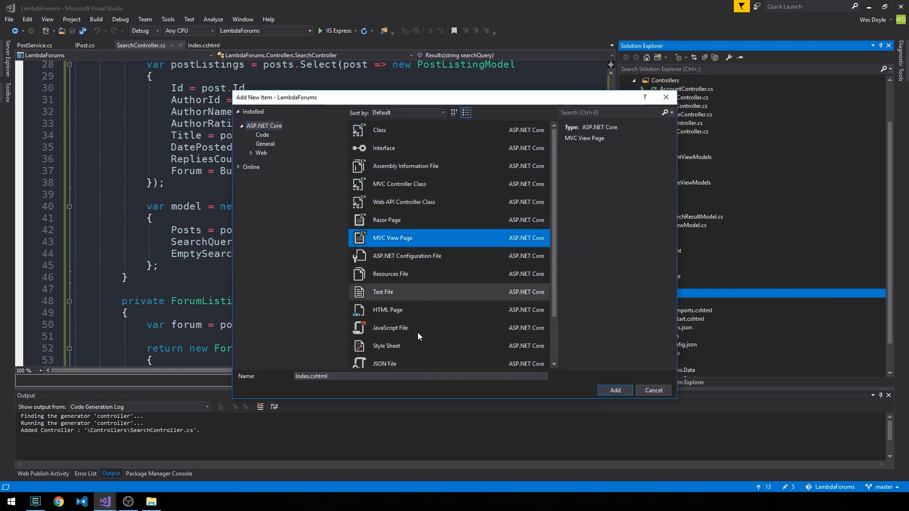
{"action": "left_click", "coordinate": [614, 389]}
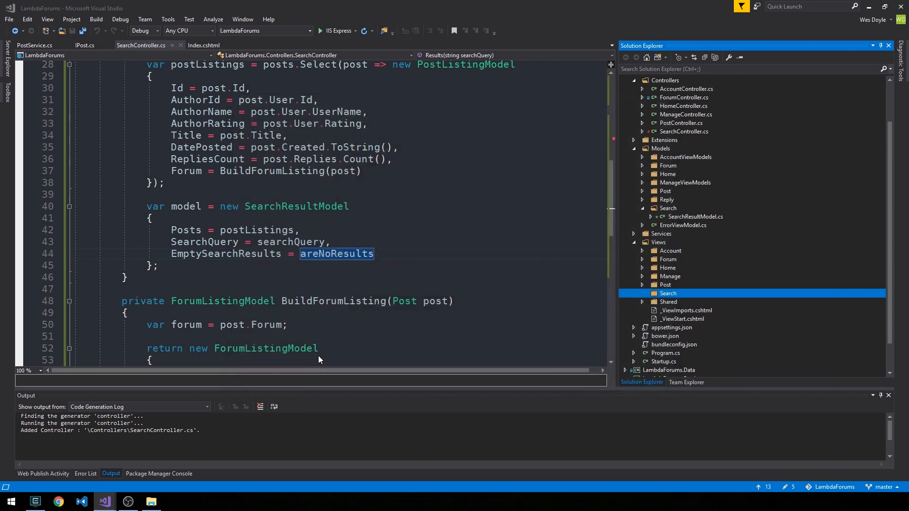
Step: Add a Results view to the Search folder and expand the Forum views folder for Topic.cshtml
{"action": "right_click", "coordinate": [680, 301]}
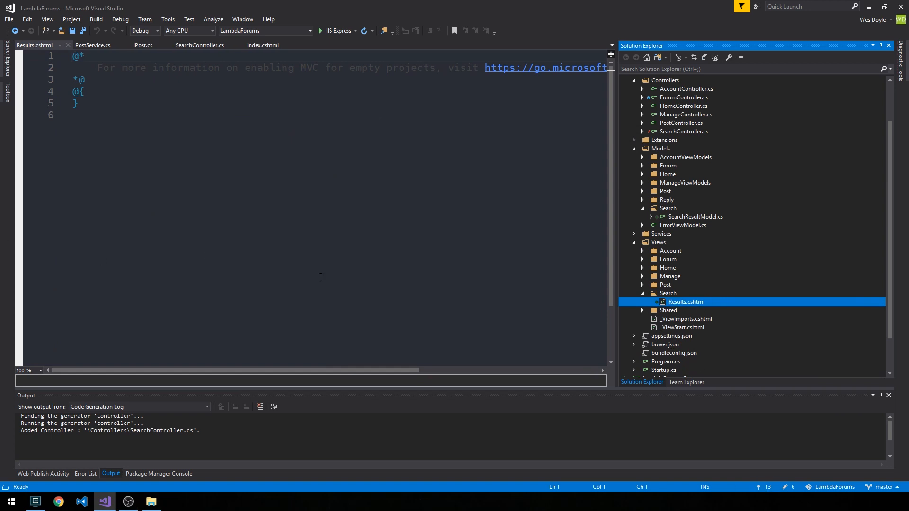
{"action": "mouse_move", "coordinate": [653, 271]}
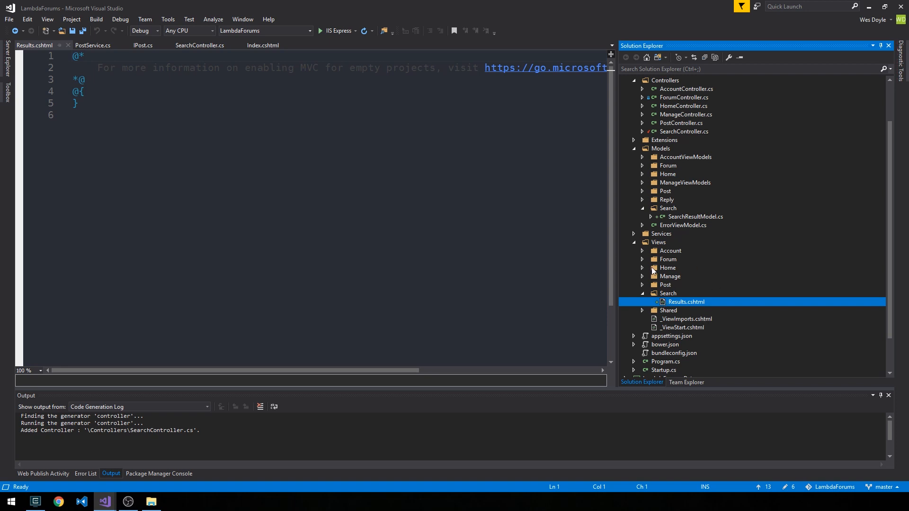
{"action": "left_click", "coordinate": [642, 259]}
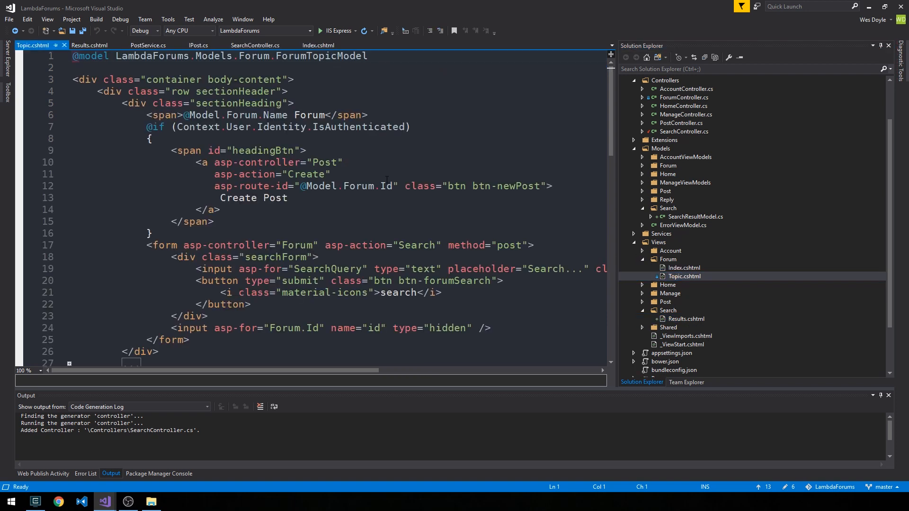
Step: Paste the Topic view's markup into Results.cshtml, retype its model to SearchResultModel, and save
{"action": "left_click", "coordinate": [254, 55]}
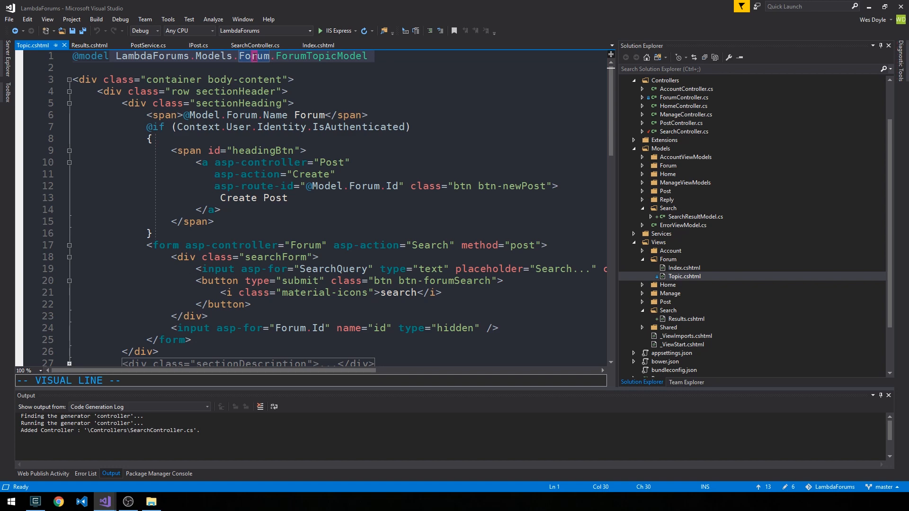
{"action": "left_click", "coordinate": [686, 319]}
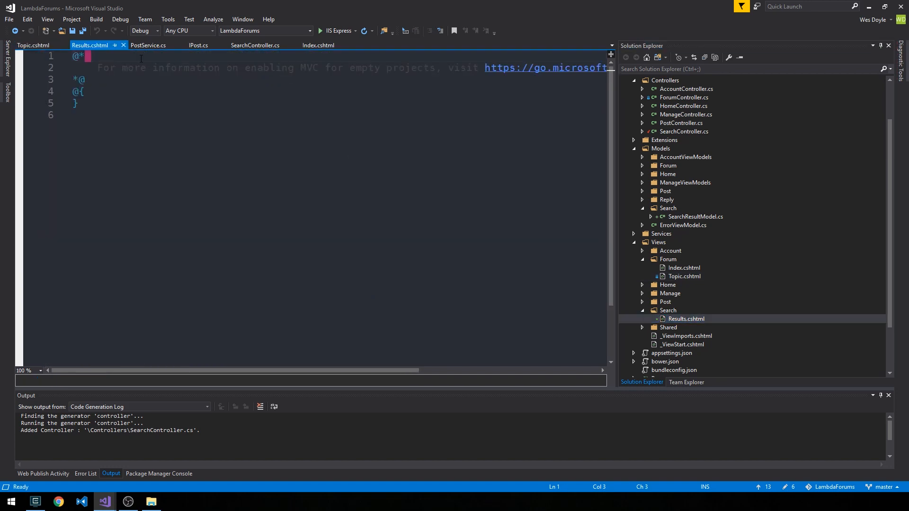
{"action": "key", "text": "V"}
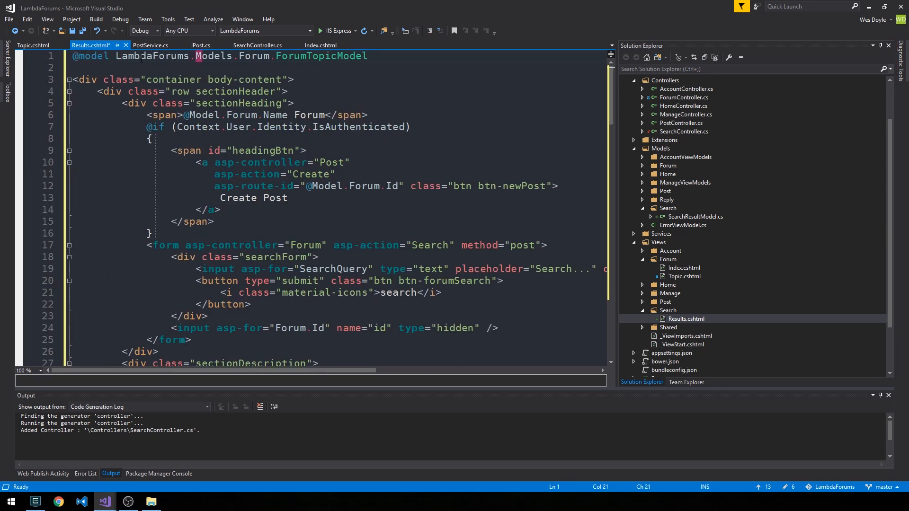
{"action": "type", "text": "Search"}
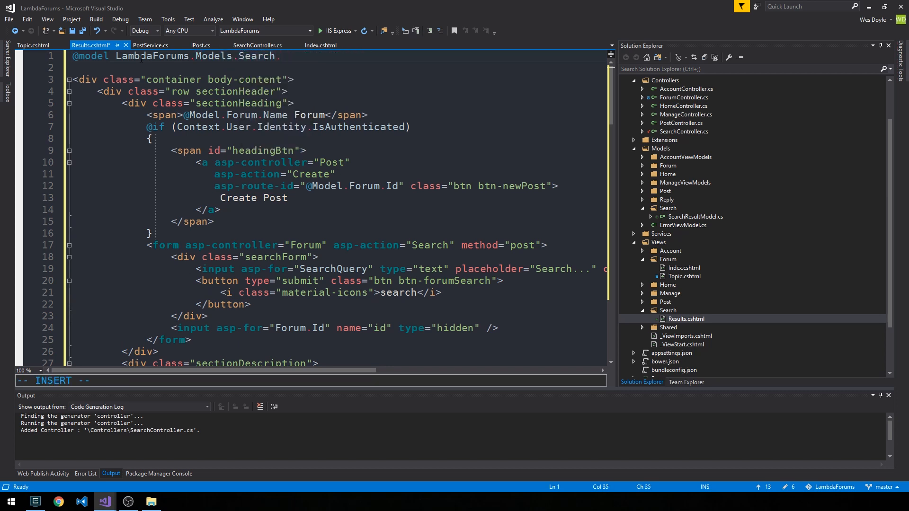
{"action": "type", "text": "SearchResultModel"}
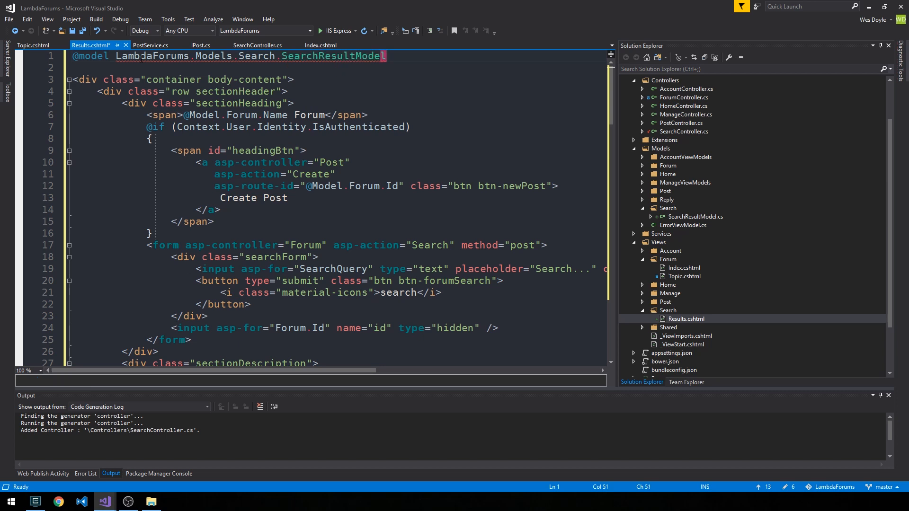
{"action": "key", "text": "ctrl+s"}
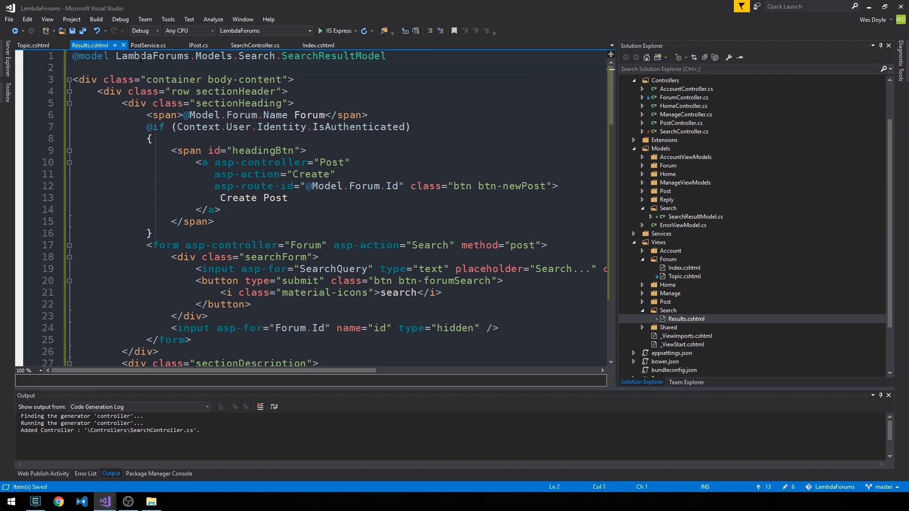
Step: Change the heading text to 'Search Results for:' the model's search query
{"action": "left_click", "coordinate": [367, 115]}
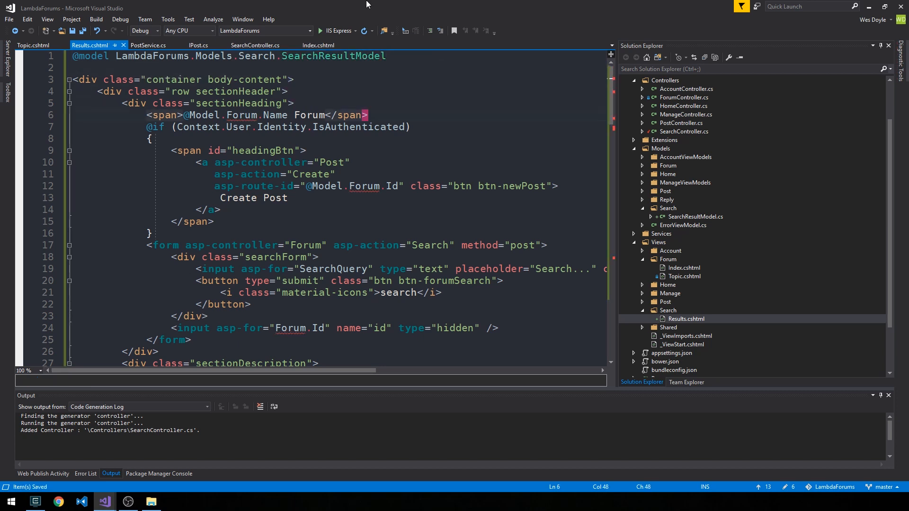
{"action": "double_click", "coordinate": [204, 115]}
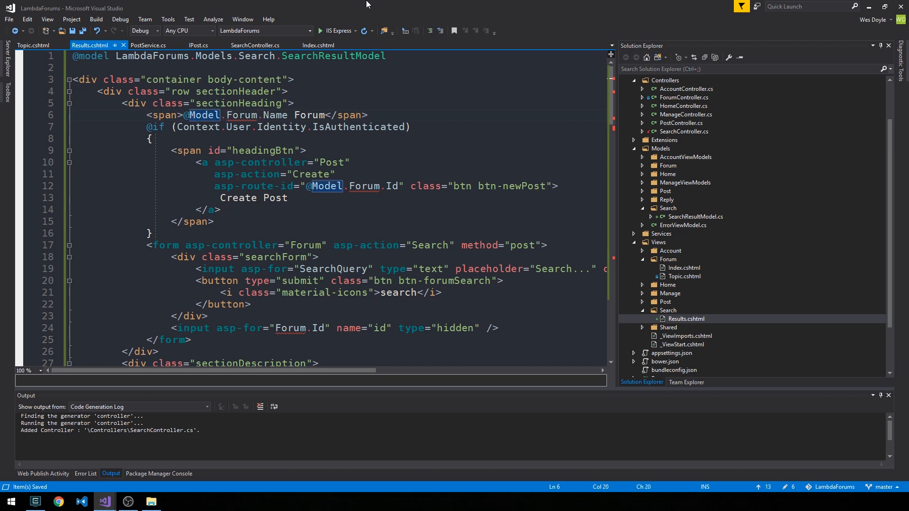
{"action": "type", "text": "Search"}
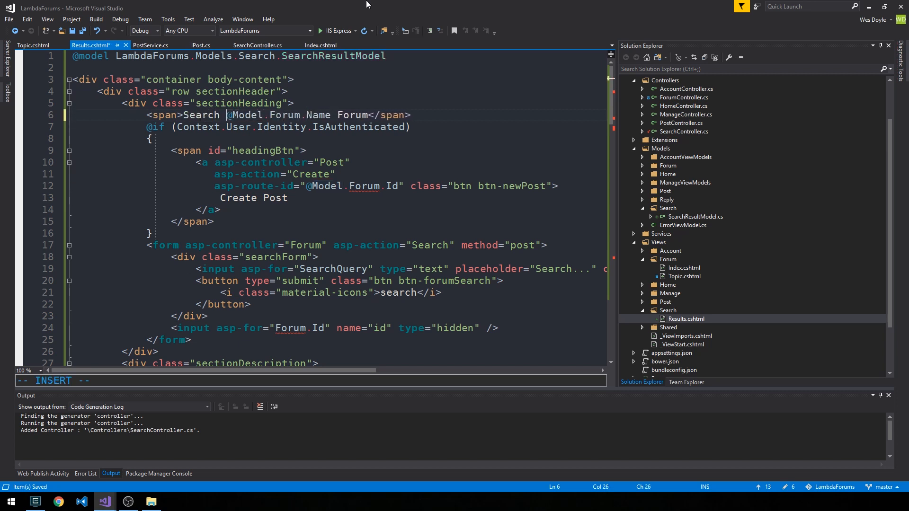
{"action": "type", "text": "Results"}
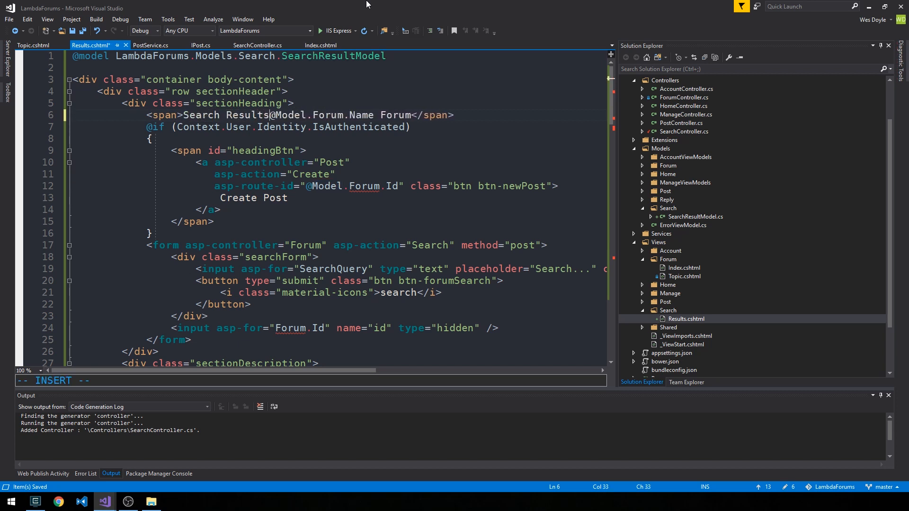
{"action": "type", "text": "for:"}
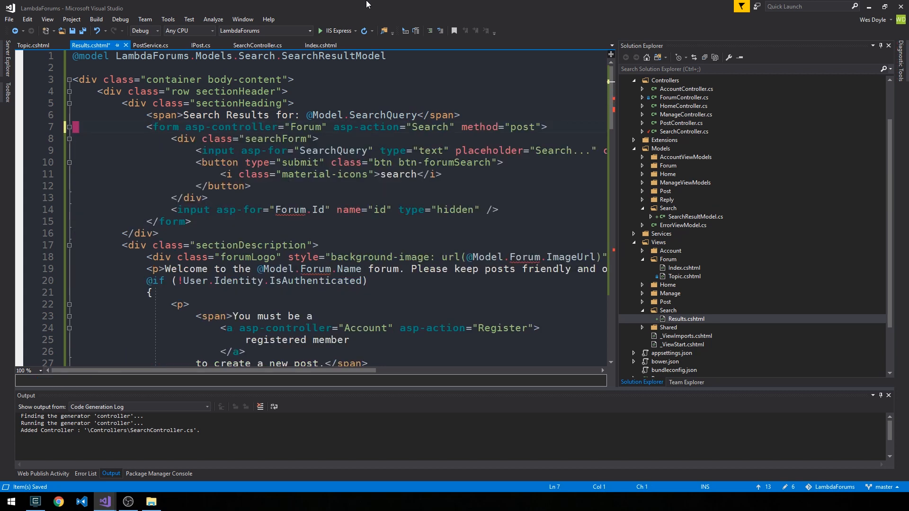
Step: Point the form's asp-controller to Search and continue editing the markup below it
{"action": "left_click", "coordinate": [164, 126]}
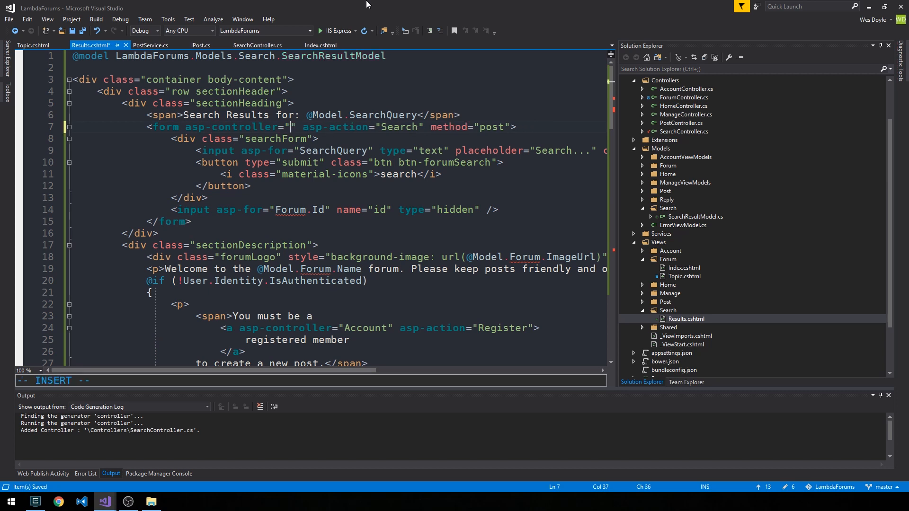
{"action": "type", "text": "Search"}
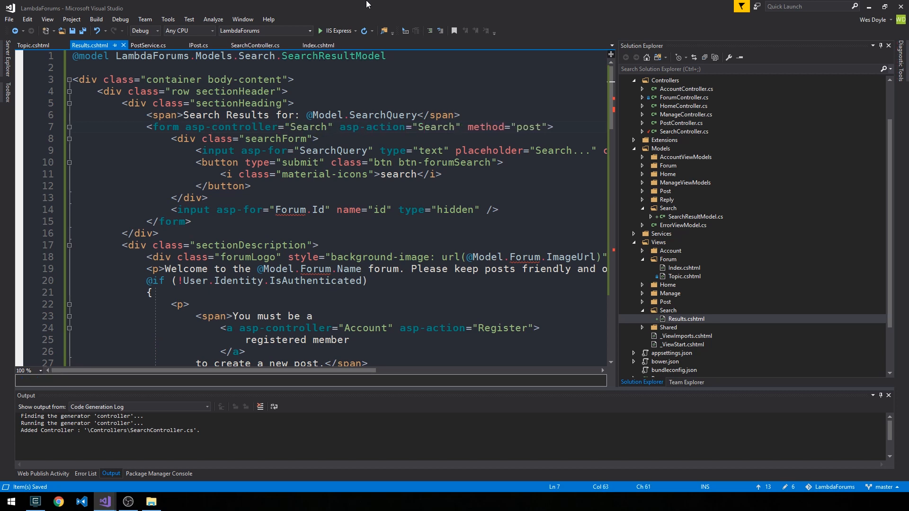
{"action": "left_click", "coordinate": [443, 162]}
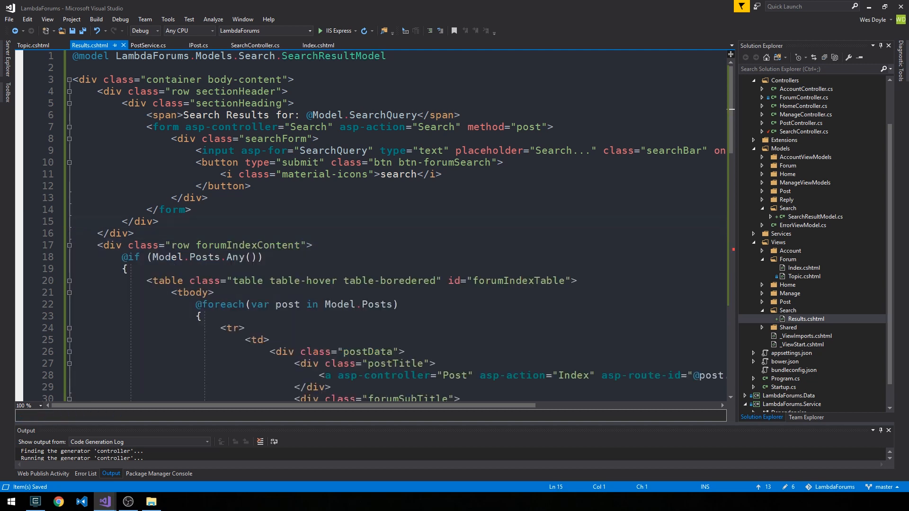
Step: Split forumIndexContent out of the row's class attribute into an id and rename the results table's id
{"action": "left_click", "coordinate": [196, 245]}
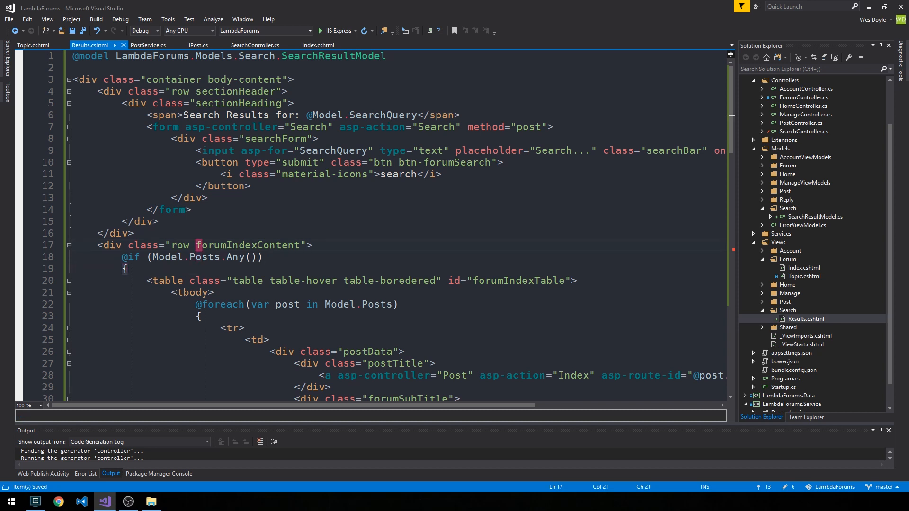
{"action": "left_click", "coordinate": [198, 339]}
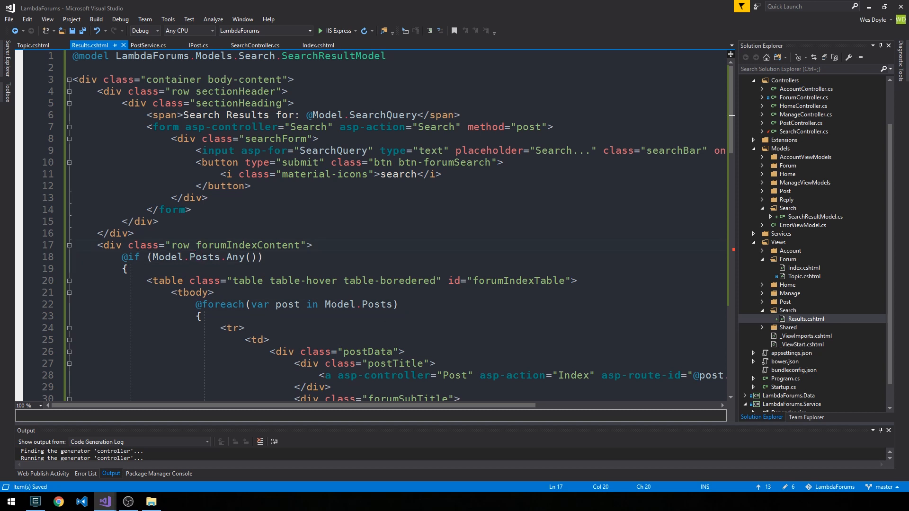
{"action": "left_click", "coordinate": [201, 245]}
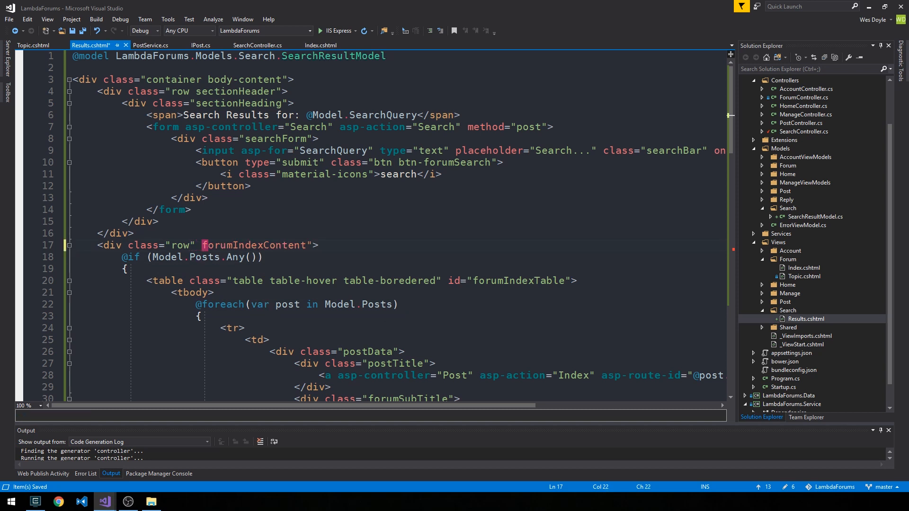
{"action": "type", "text": "id"}
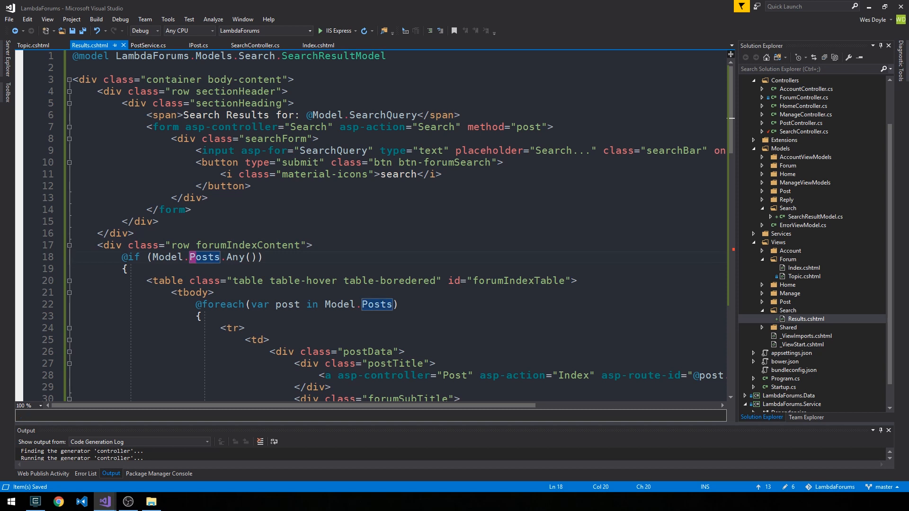
{"action": "scroll", "scroll_direction": "down", "scroll_amount": 3}
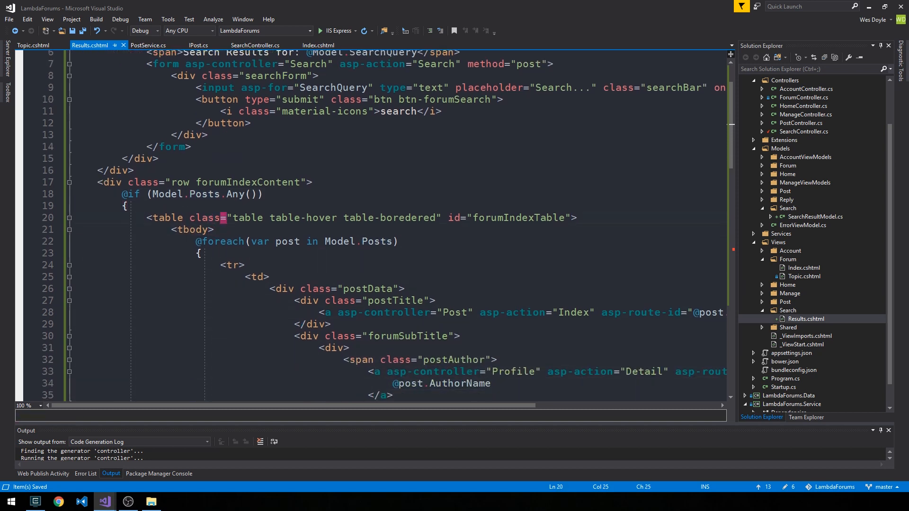
{"action": "left_click", "coordinate": [473, 217]}
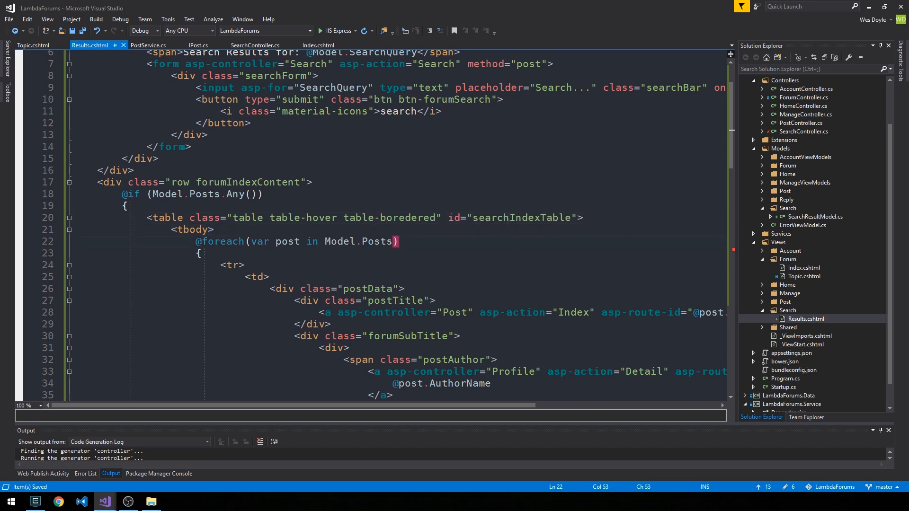
{"action": "left_click", "coordinate": [265, 276]}
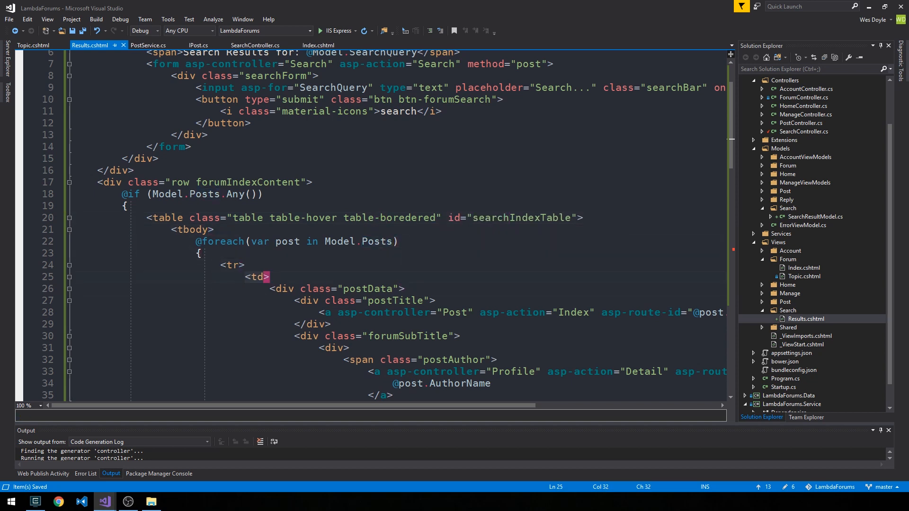
Step: Review the row markup down to the forum sub-title and open a new line above the postData div
{"action": "scroll", "scroll_direction": "down", "scroll_amount": 3}
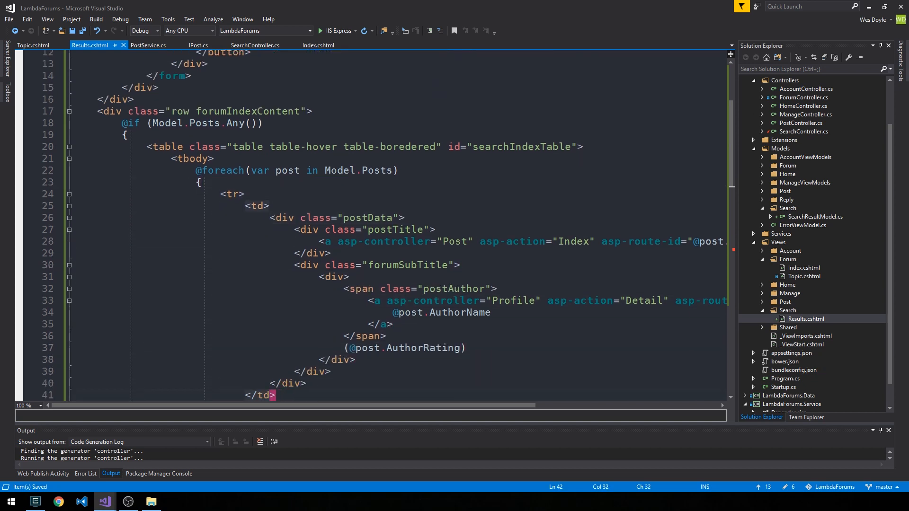
{"action": "scroll", "scroll_direction": "down", "scroll_amount": 3}
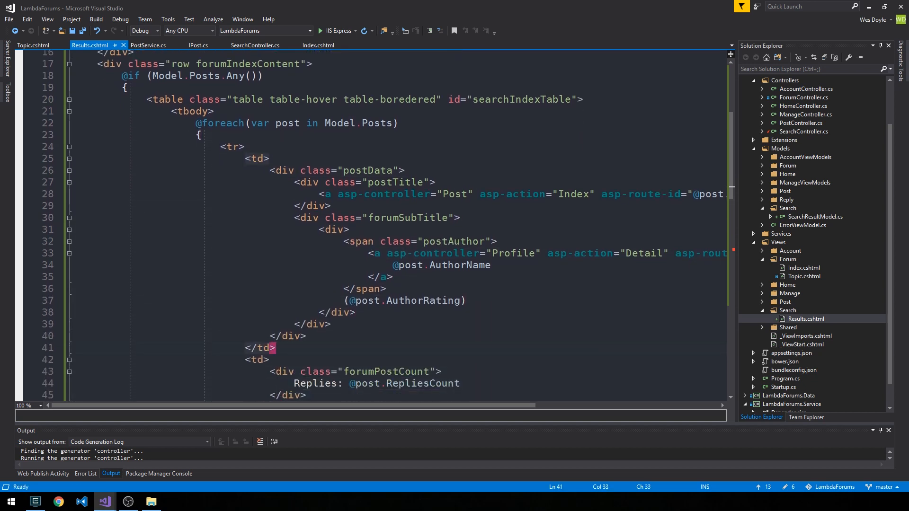
{"action": "left_click", "coordinate": [273, 289]}
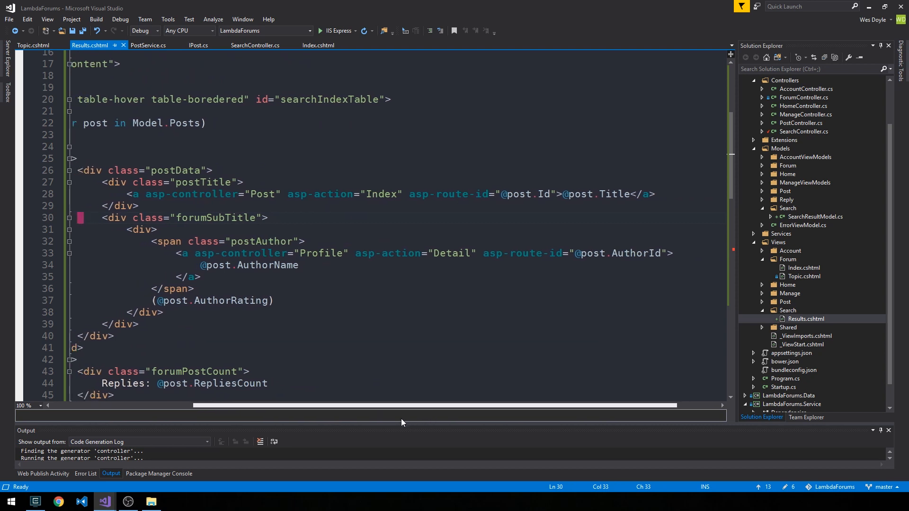
{"action": "scroll", "scroll_direction": "left", "scroll_amount": 3}
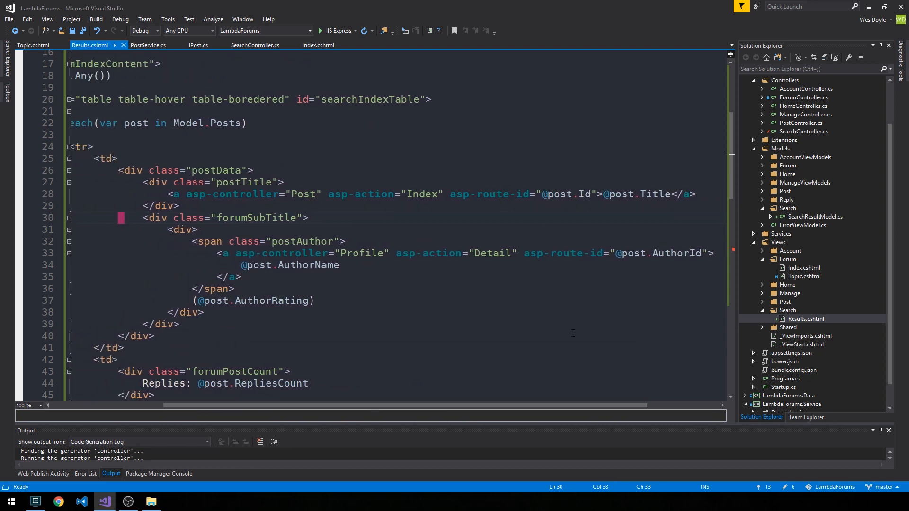
{"action": "scroll", "scroll_direction": "right", "scroll_amount": 3}
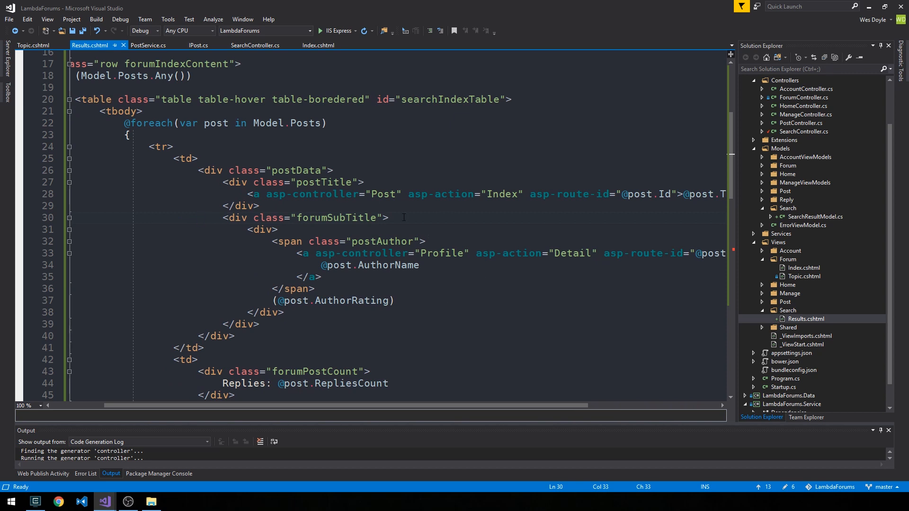
{"action": "mouse_move", "coordinate": [58, 281]}
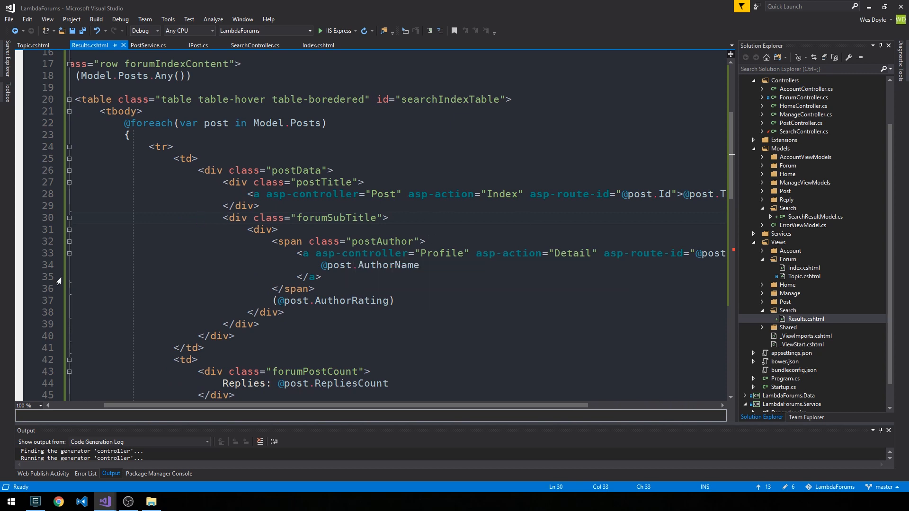
{"action": "scroll", "scroll_direction": "down", "scroll_amount": 3}
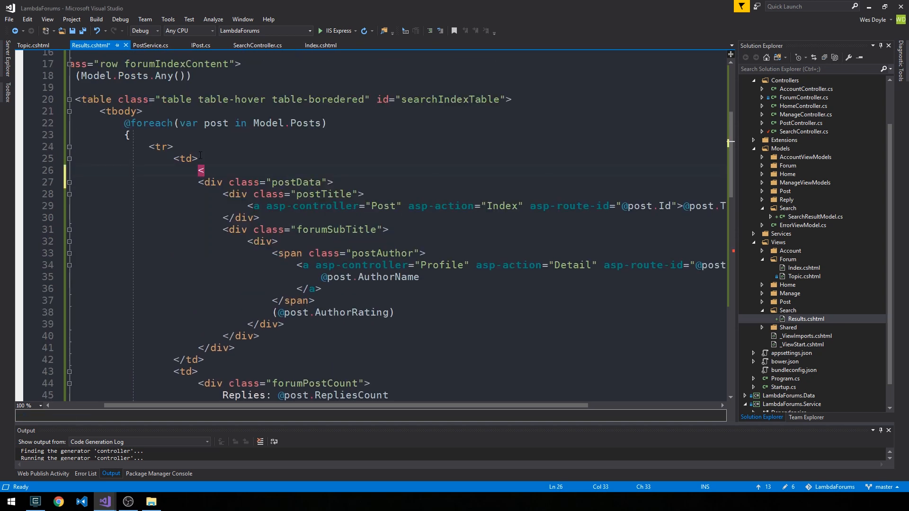
{"action": "key", "text": "i"}
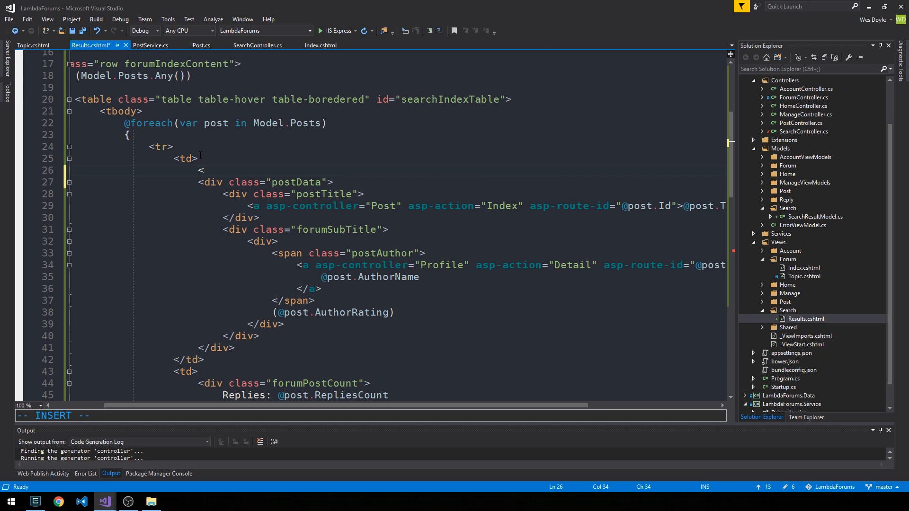
{"action": "type", "text": "div class=\"forumLogo"}
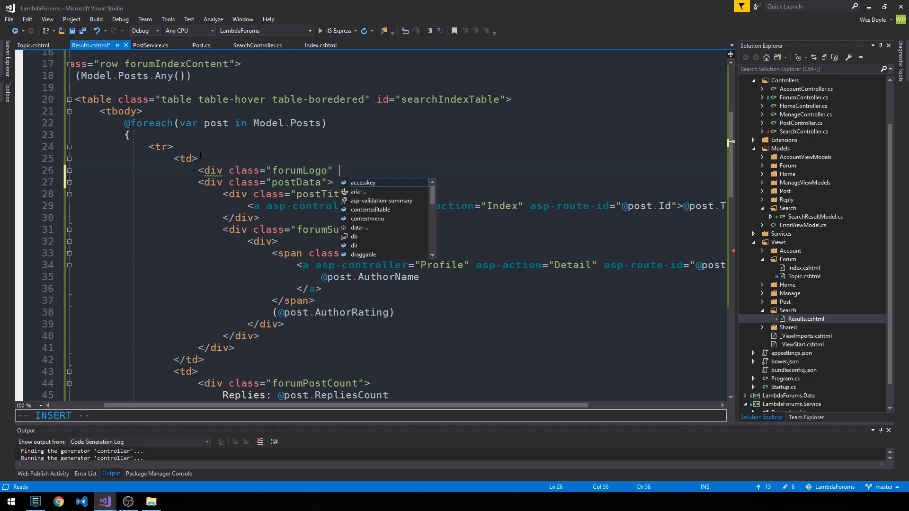
{"action": "type", "text": "style=\"\""}
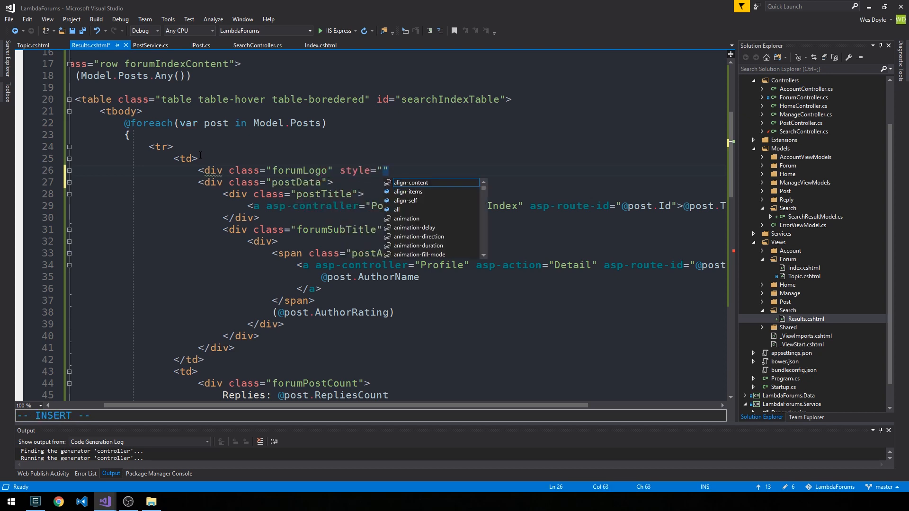
{"action": "type", "text": "background-image: url)"}
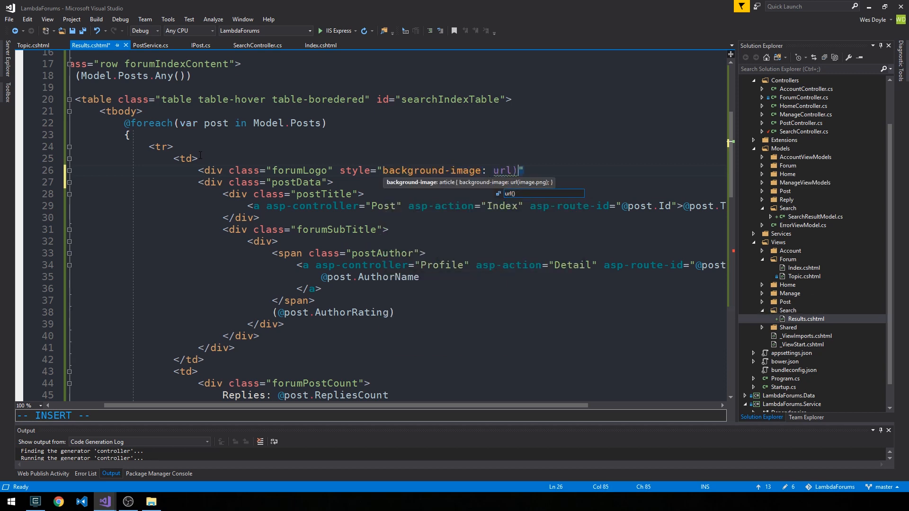
{"action": "type", "text": "@"}
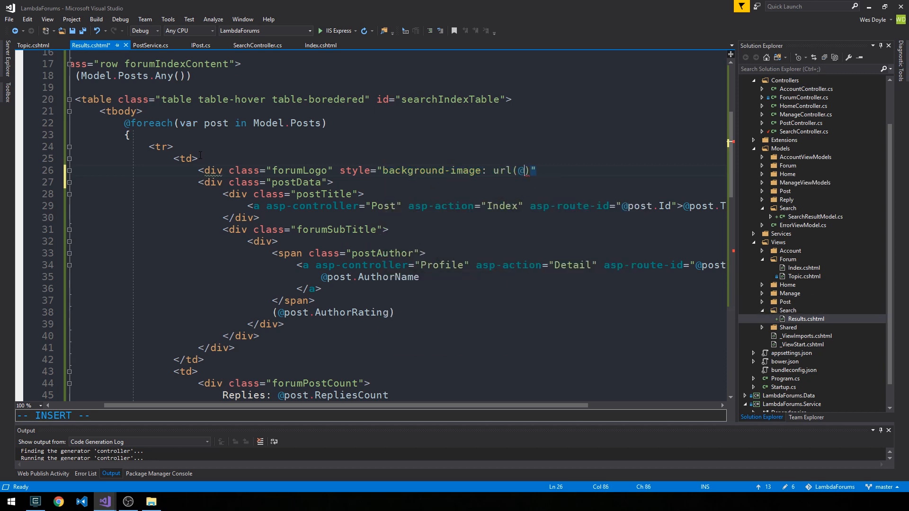
{"action": "type", "text": "post.Forum.ImageUrl"}
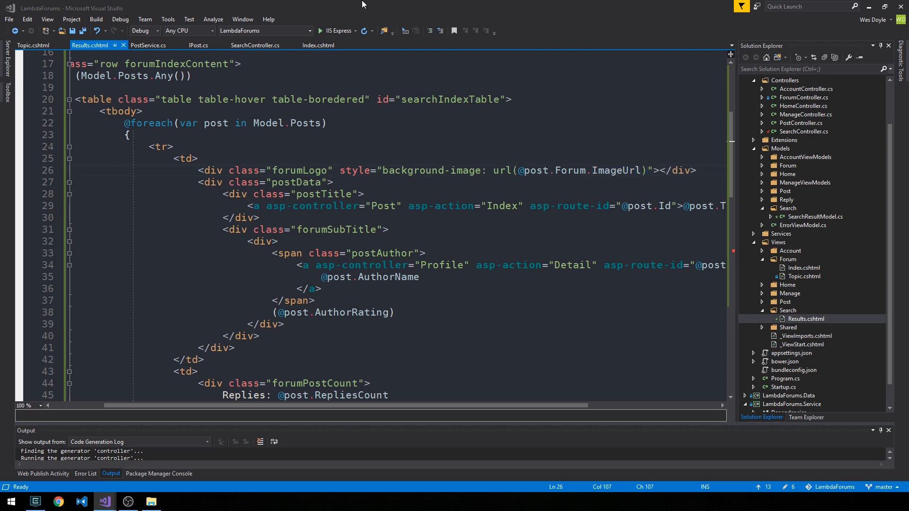
{"action": "left_click", "coordinate": [332, 181]}
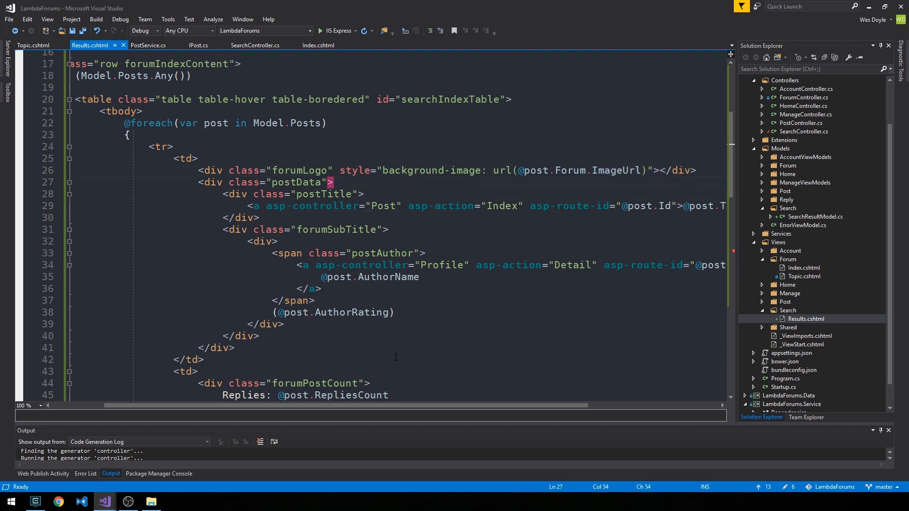
{"action": "left_click", "coordinate": [185, 158]}
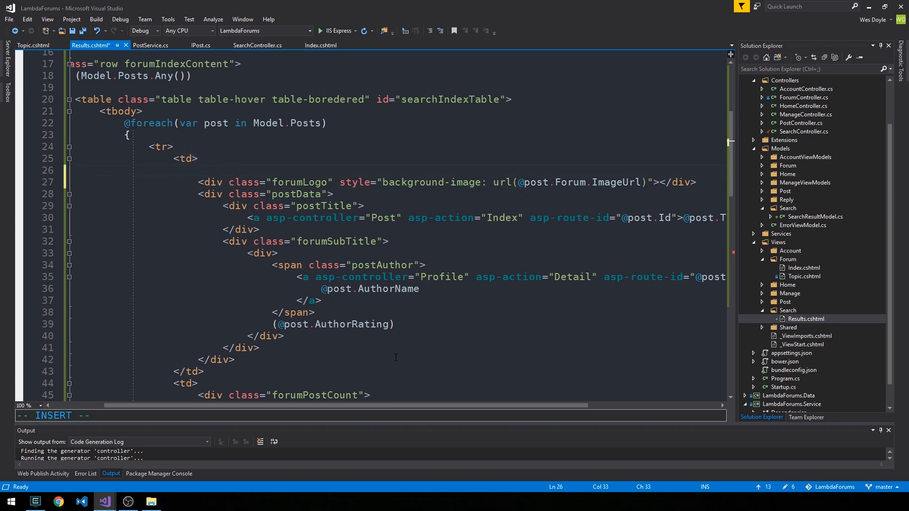
{"action": "type", "text": "<a"}
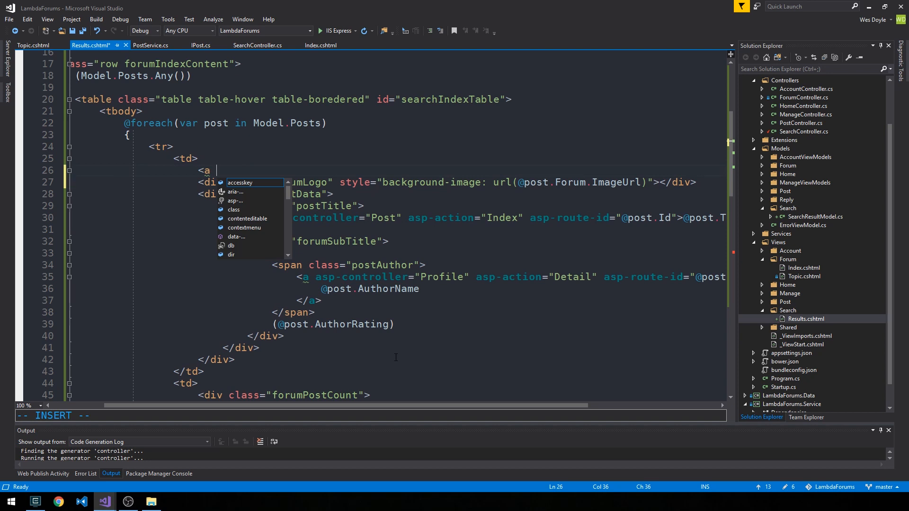
{"action": "type", "text": "asp-controller=\"Forum\" asp-action=\""}
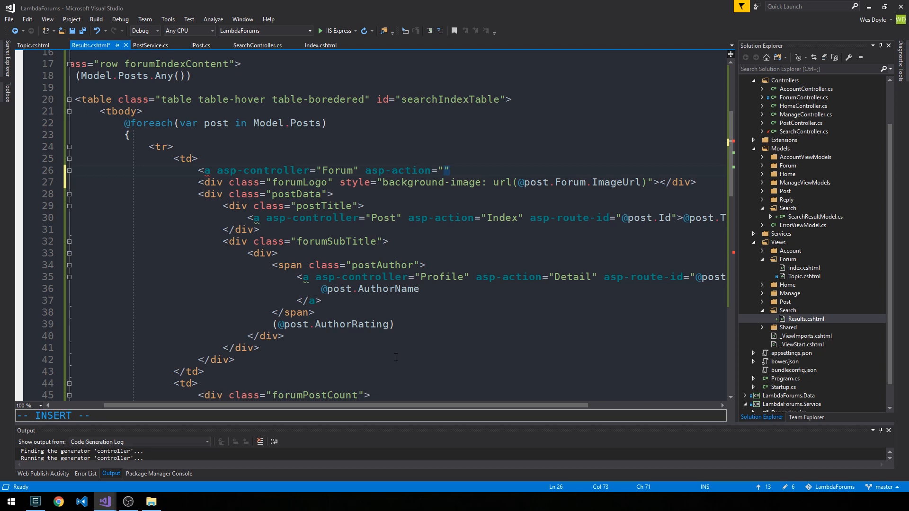
{"action": "type", "text": "Topic"}
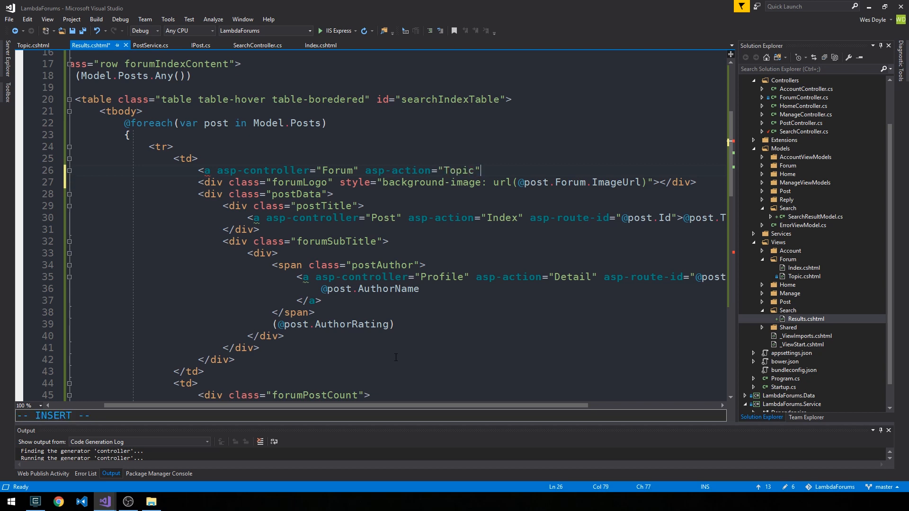
{"action": "type", "text": "asp-route-id"}
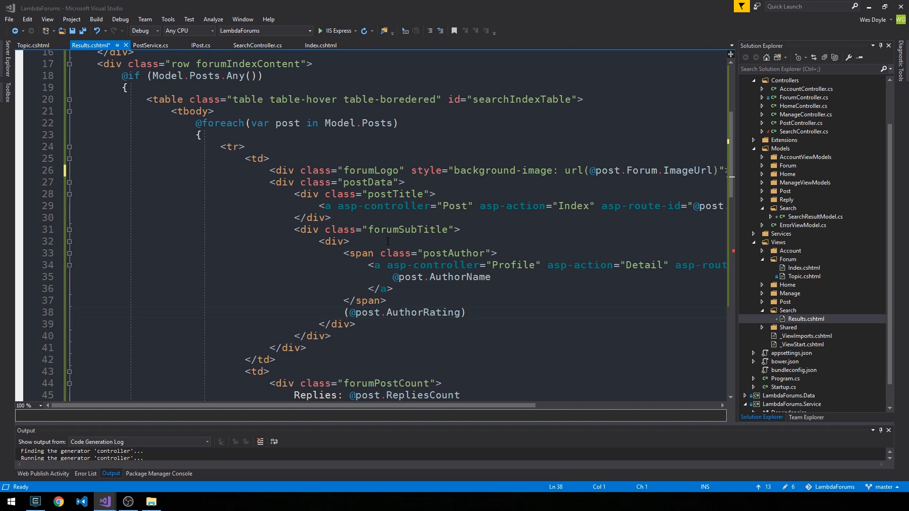
{"action": "type", "text": "by:"}
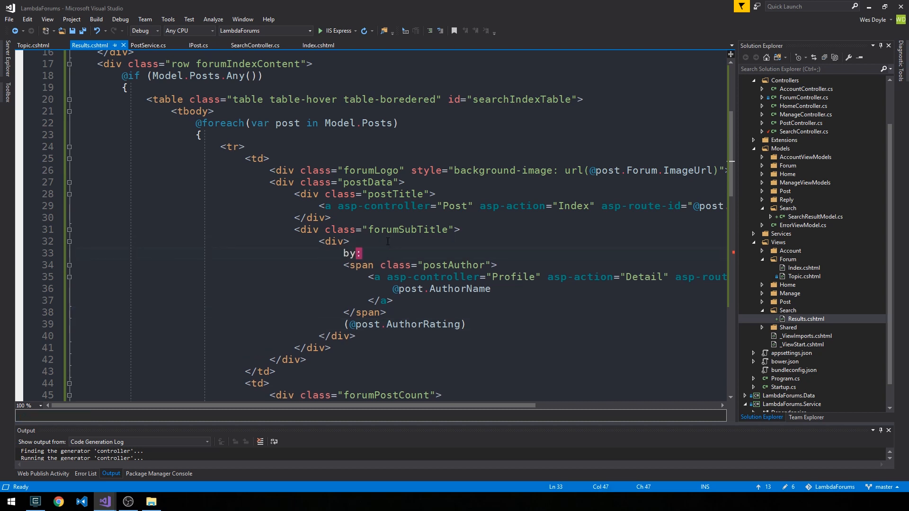
{"action": "left_click", "coordinate": [358, 300]}
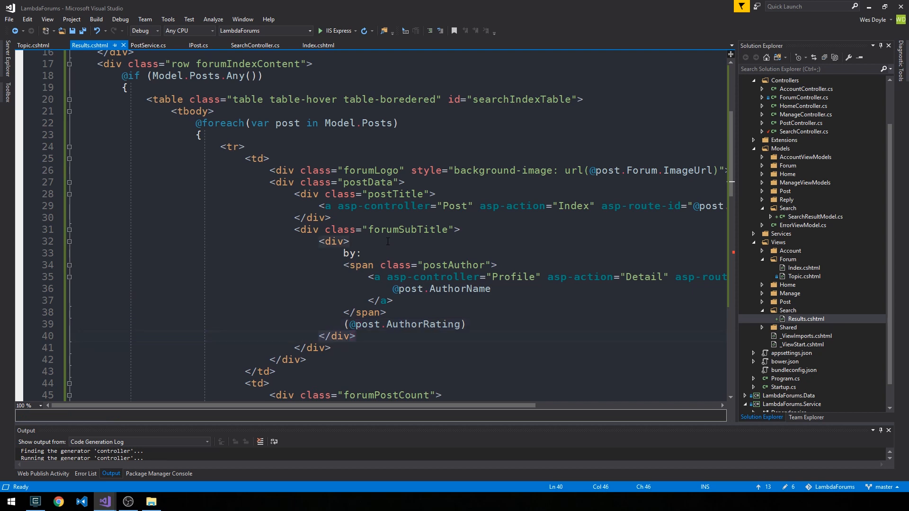
{"action": "double_click", "coordinate": [423, 324]}
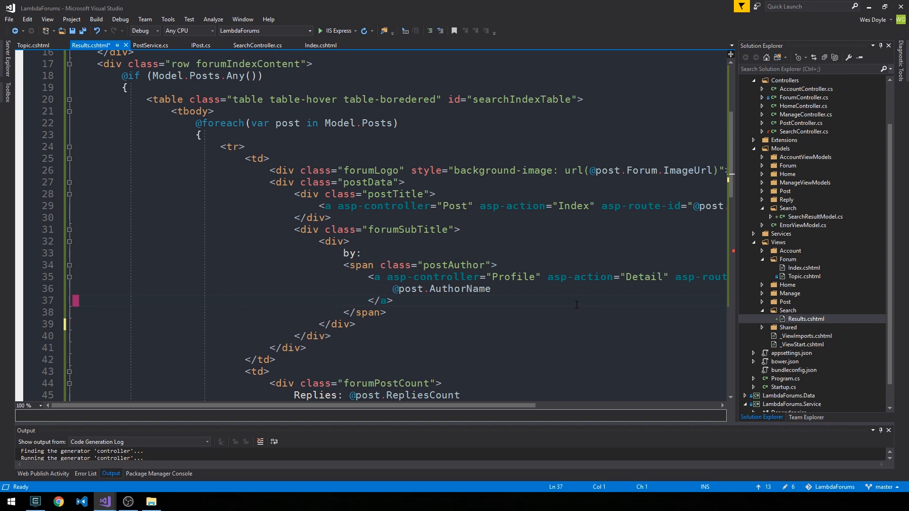
{"action": "type", "text": "(@post.AuthorRating)"}
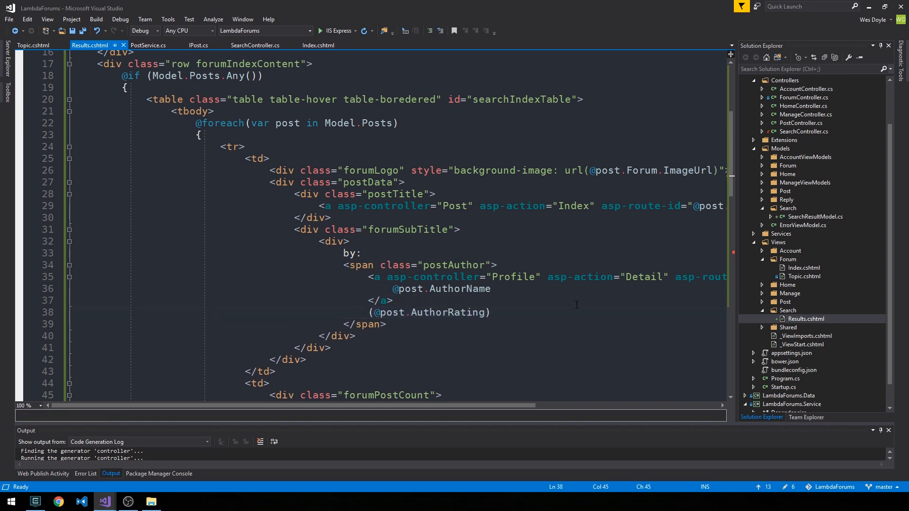
{"action": "type", "text": "in:"}
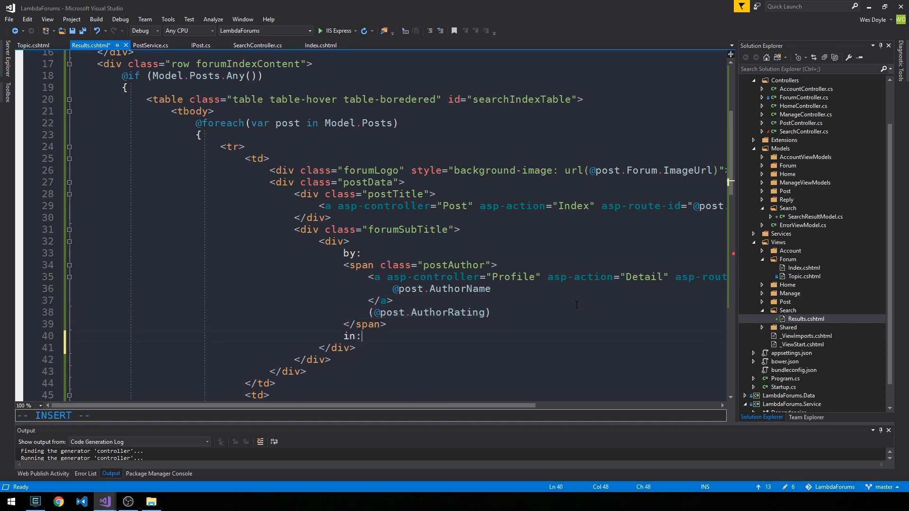
{"action": "type", "text": "<"}
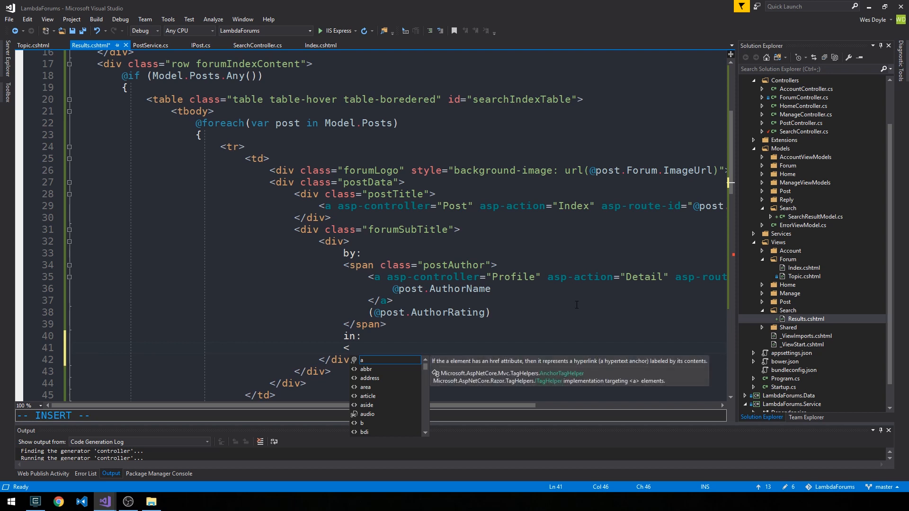
{"action": "type", "text": "span class=\""}
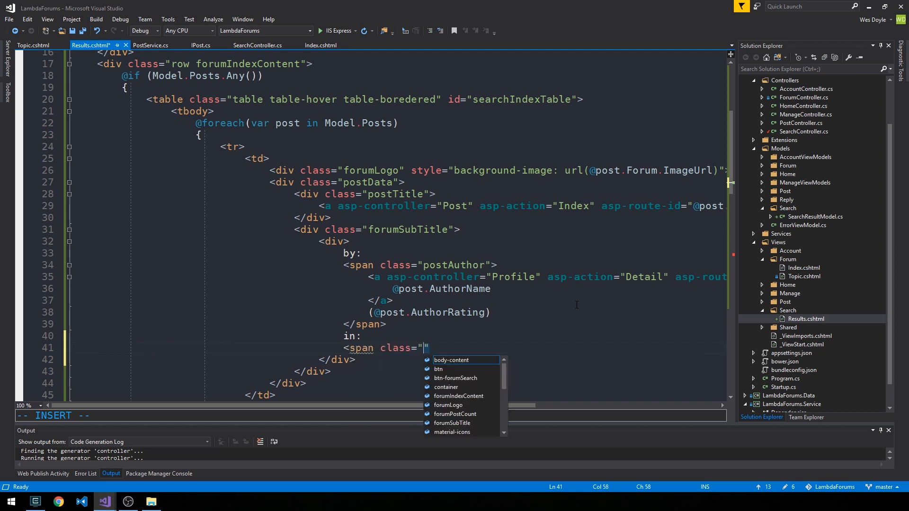
{"action": "type", "text": "postForum"}
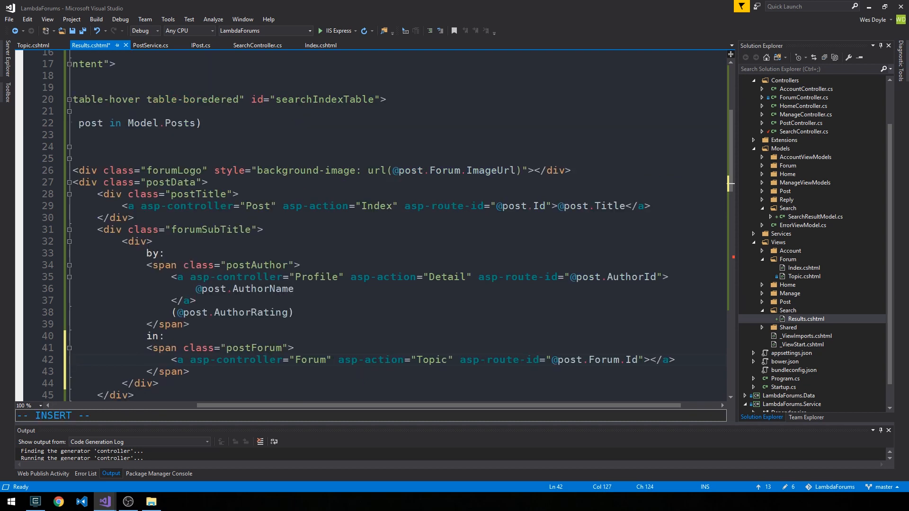
{"action": "type", "text": "@post."}
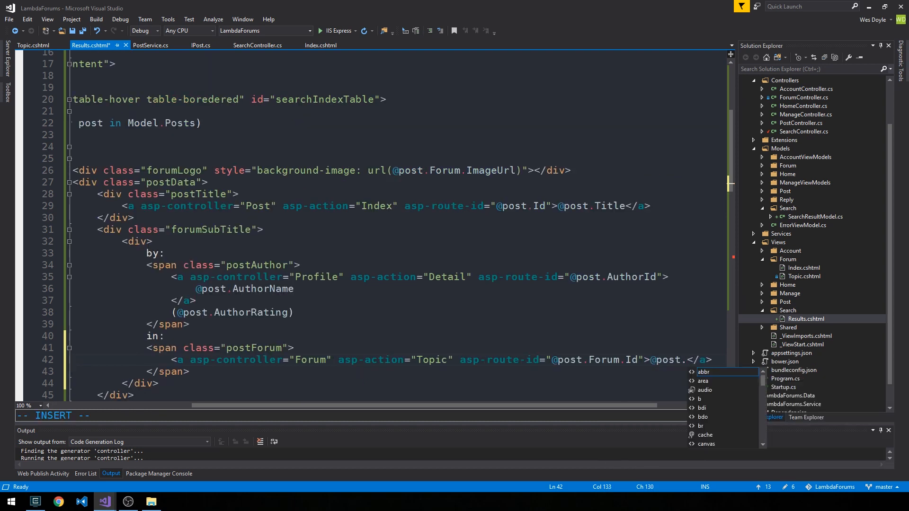
{"action": "type", "text": "Forum."}
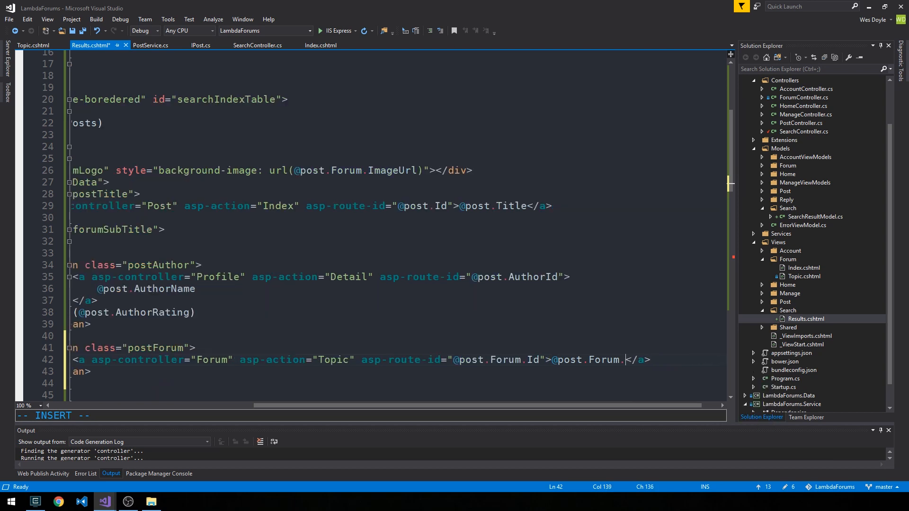
{"action": "type", "text": "Name"}
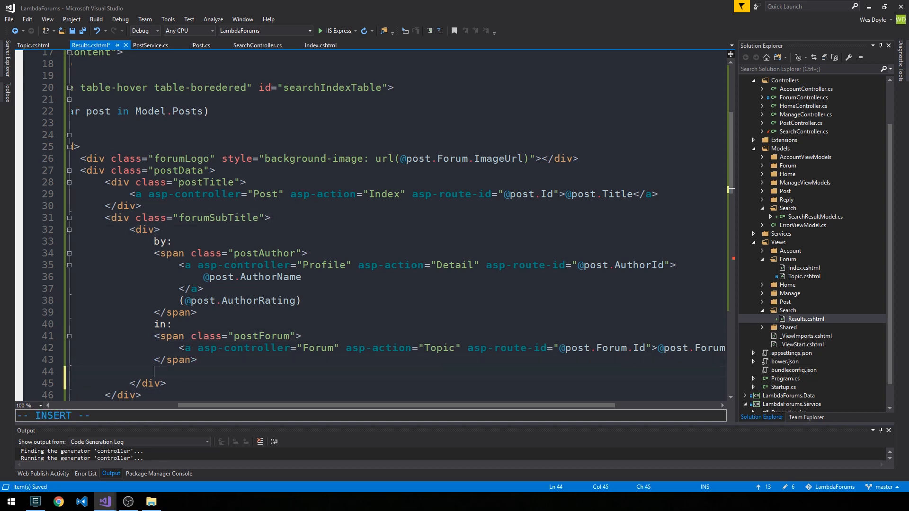
{"action": "type", "text": "on:"}
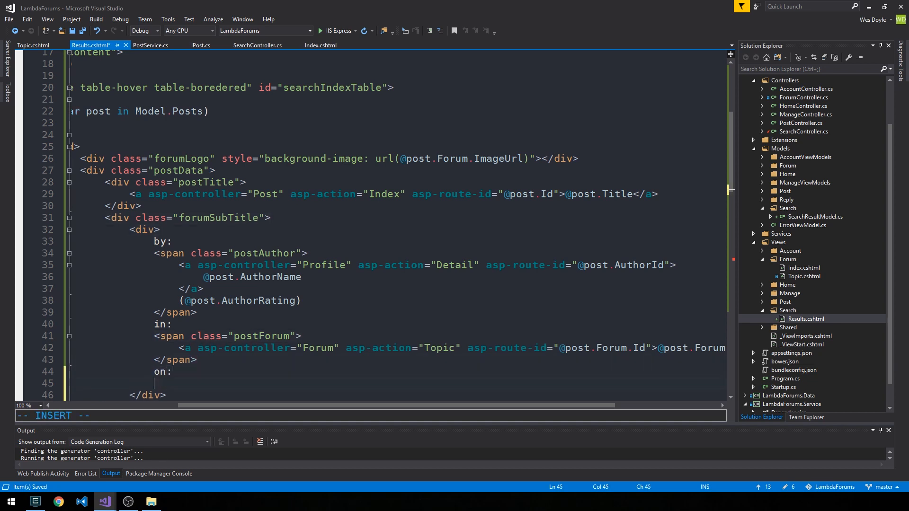
{"action": "type", "text": "<span"}
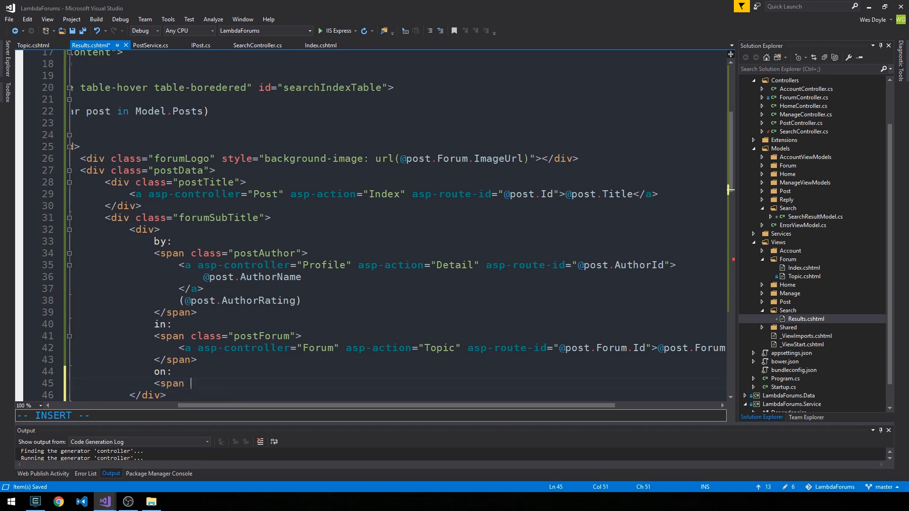
{"action": "type", "text": "class=\"postDate\">"}
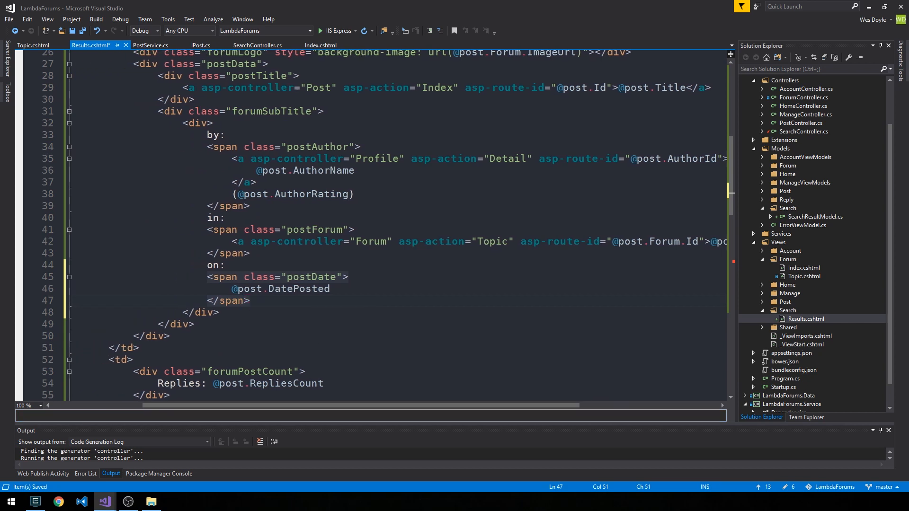
{"action": "scroll", "scroll_direction": "down", "scroll_amount": 3}
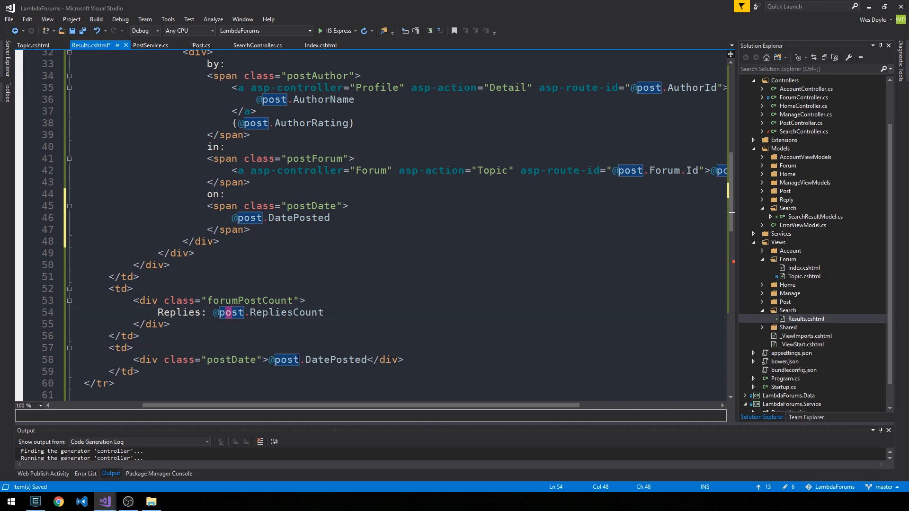
Step: Delete the on:/postDate span lines from forumSubTitle and review the table and else block
{"action": "left_click", "coordinate": [228, 205]}
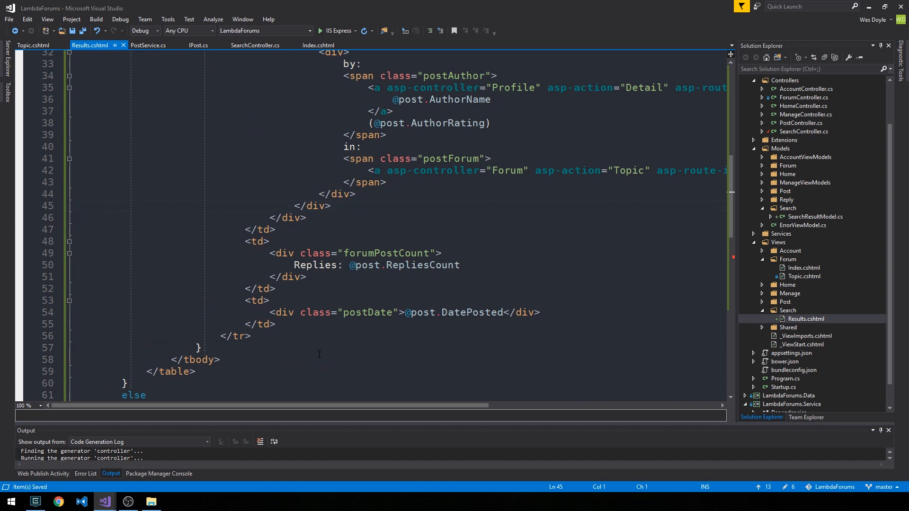
{"action": "scroll", "scroll_direction": "down", "scroll_amount": 3}
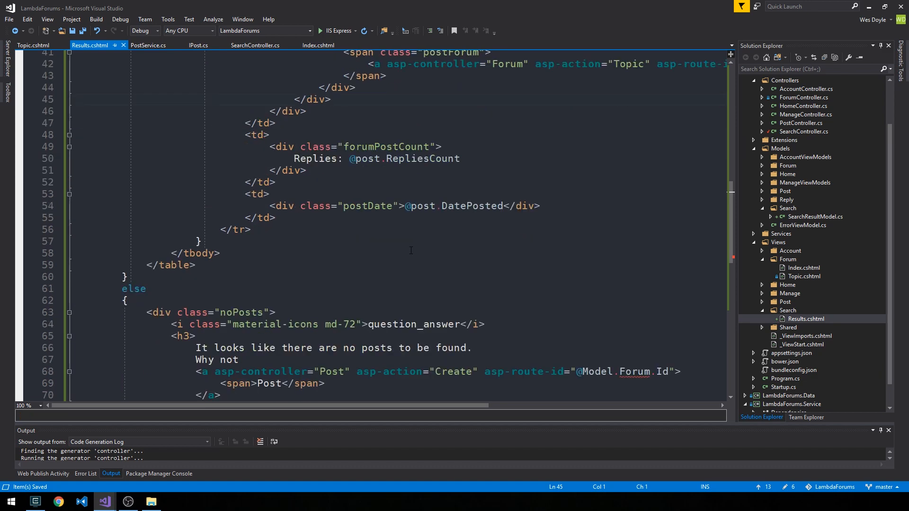
{"action": "scroll", "scroll_direction": "up", "scroll_amount": 3}
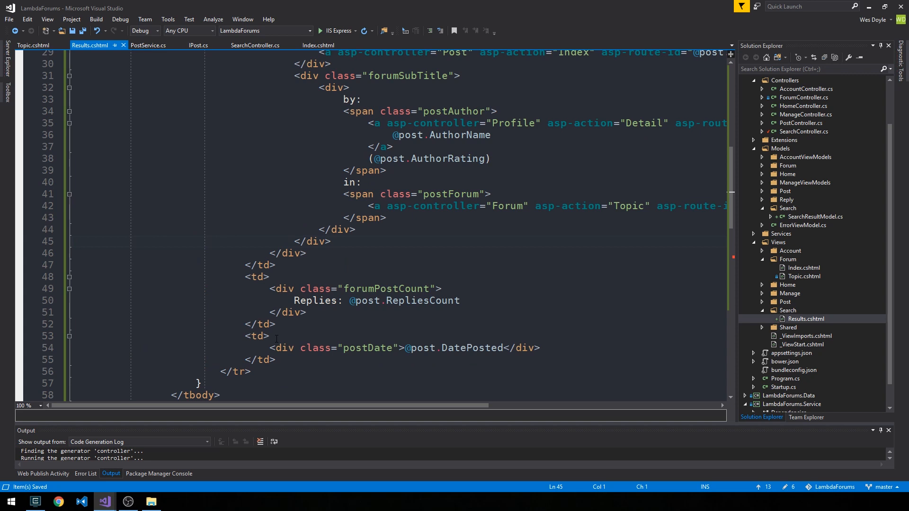
{"action": "scroll", "scroll_direction": "down", "scroll_amount": 3}
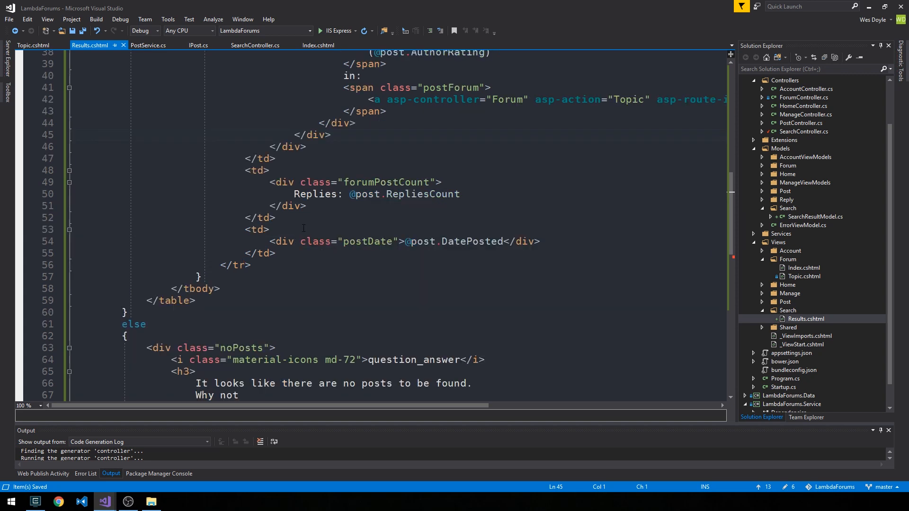
{"action": "scroll", "scroll_direction": "down", "scroll_amount": 3}
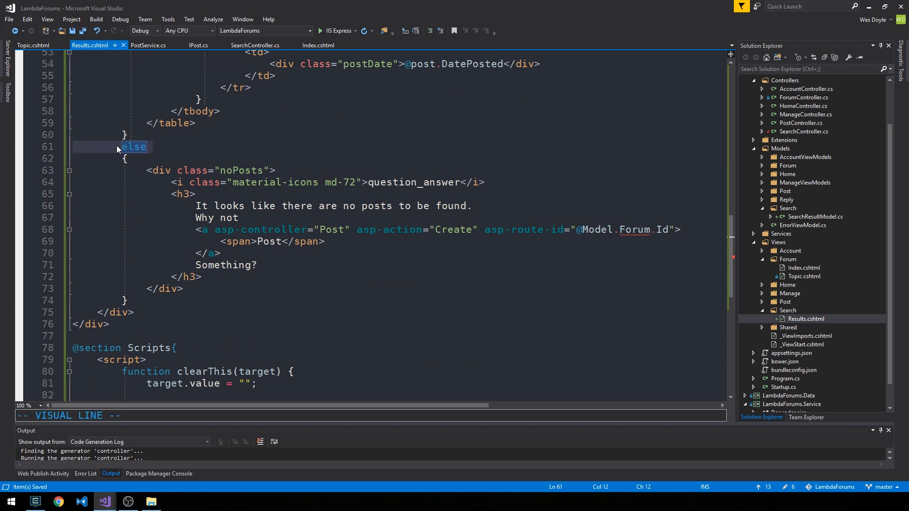
{"action": "scroll", "scroll_direction": "up", "scroll_amount": 3}
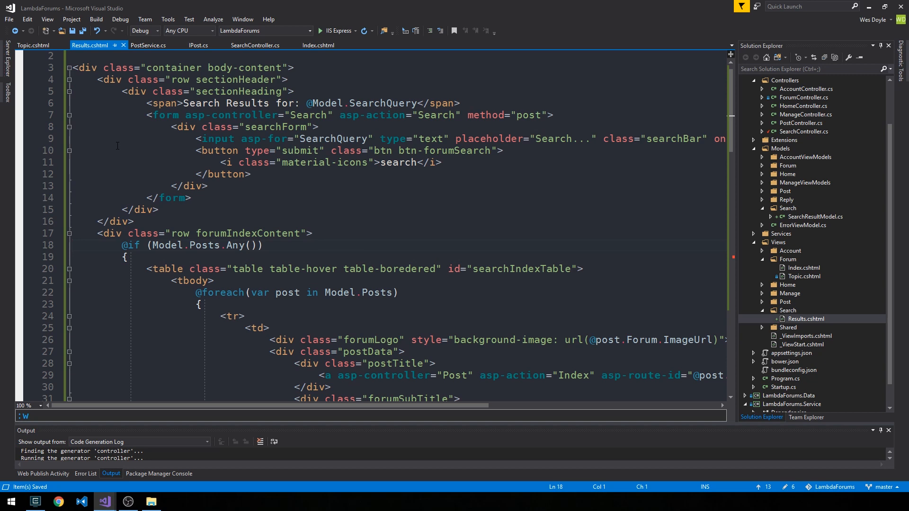
Step: Change the results table condition from Model.Posts.Any() to !Model.EmptySearchResults
{"action": "double_click", "coordinate": [167, 246]}
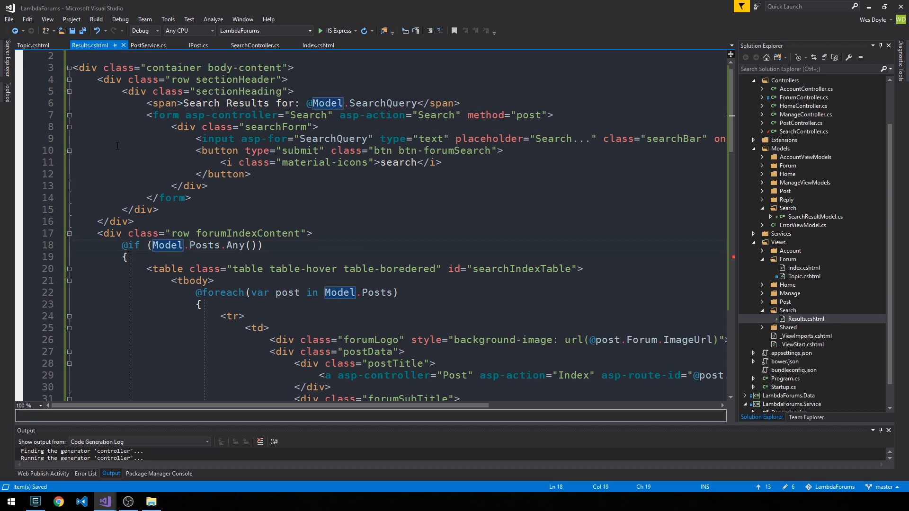
{"action": "left_click", "coordinate": [197, 245]}
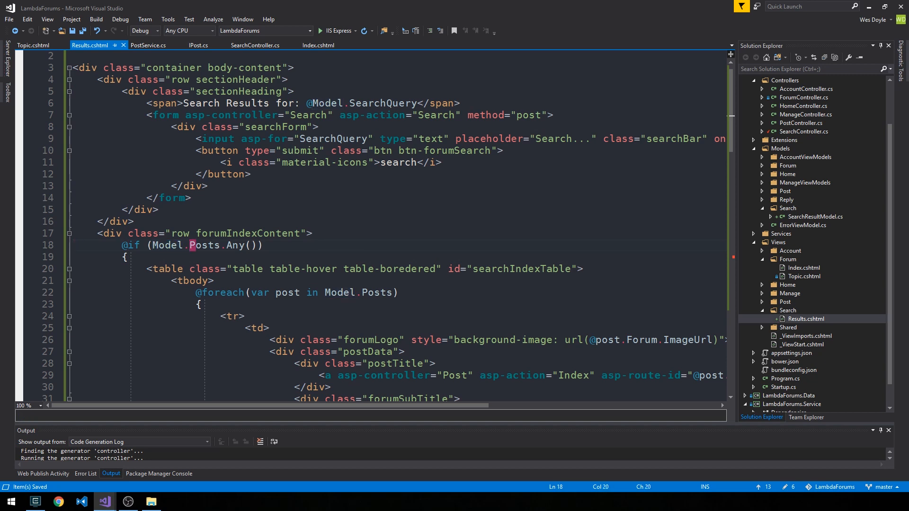
{"action": "key", "text": "BackSpace"}
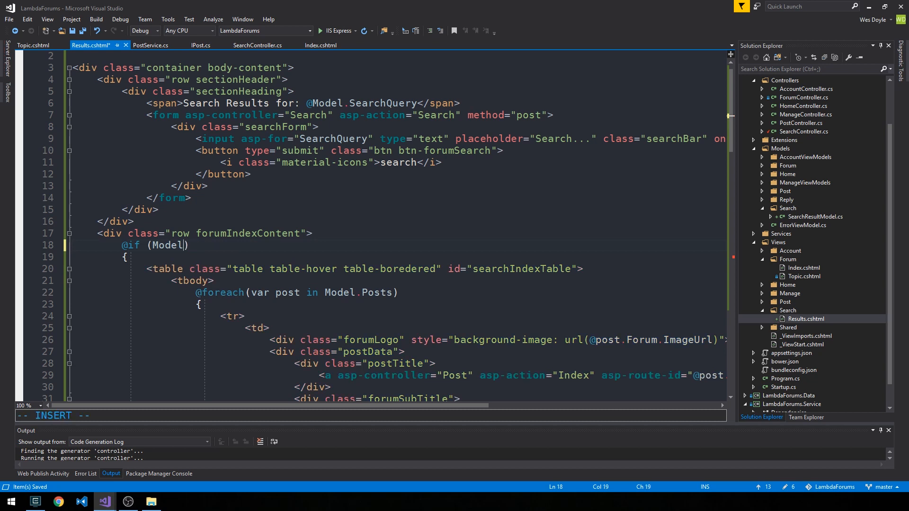
{"action": "type", "text": ".EmptySearchResults"}
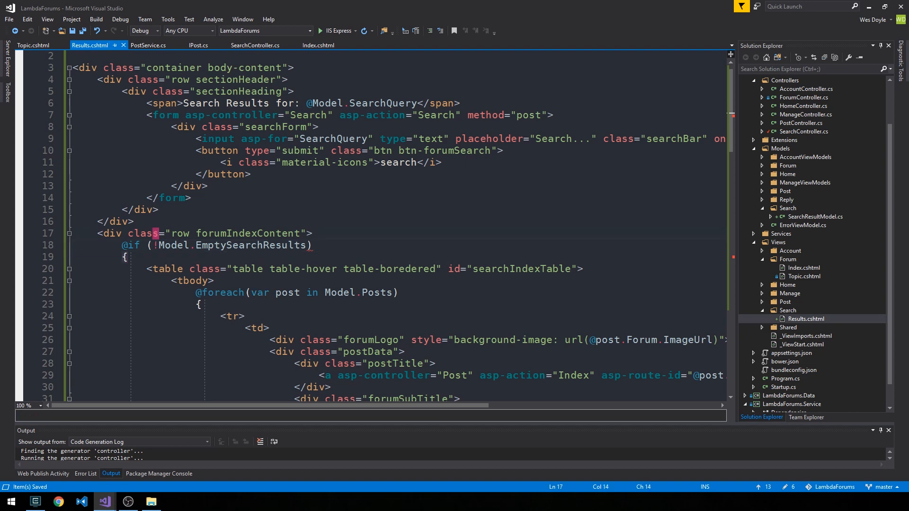
{"action": "scroll", "scroll_direction": "down", "scroll_amount": 3}
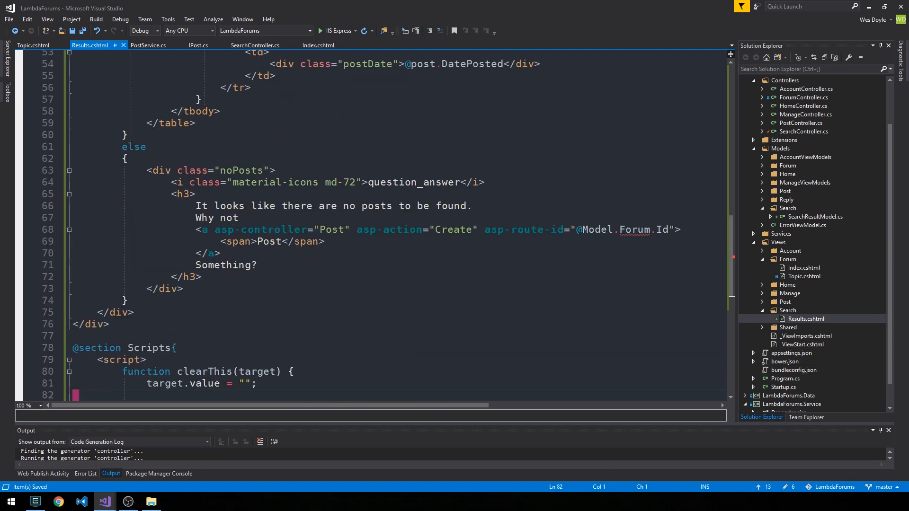
{"action": "scroll", "scroll_direction": "down", "scroll_amount": 3}
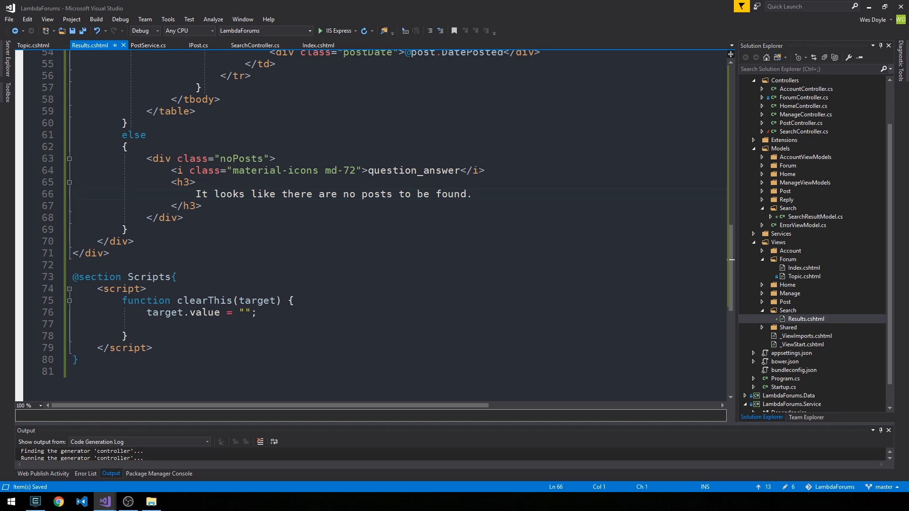
{"action": "key", "text": "Delete"}
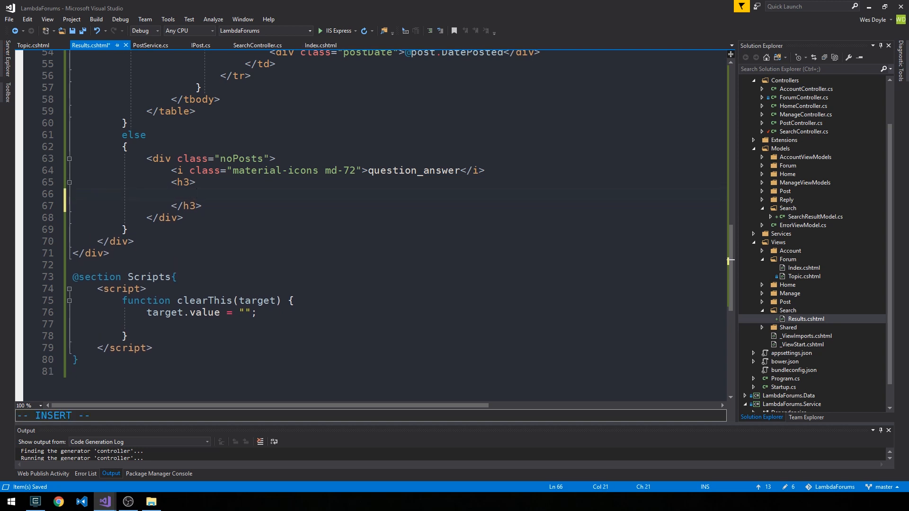
{"action": "type", "text": "No search r"}
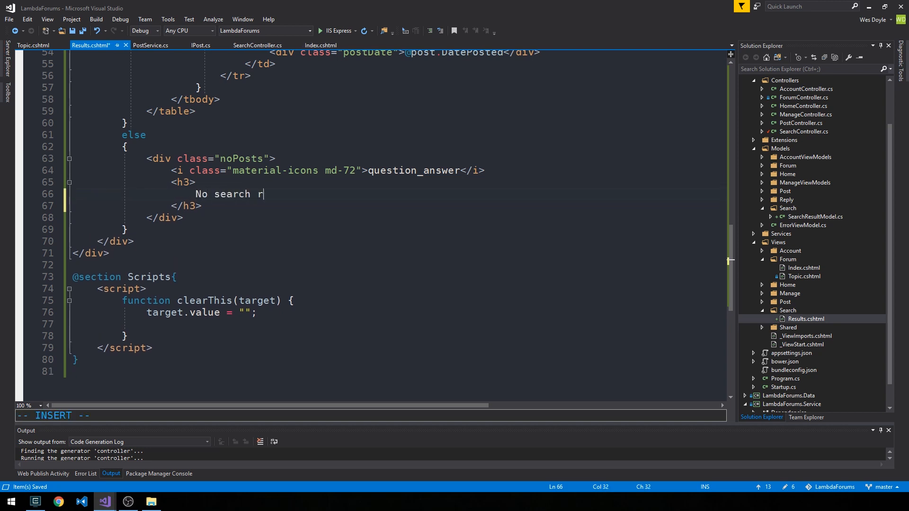
{"action": "type", "text": "esults forund for"}
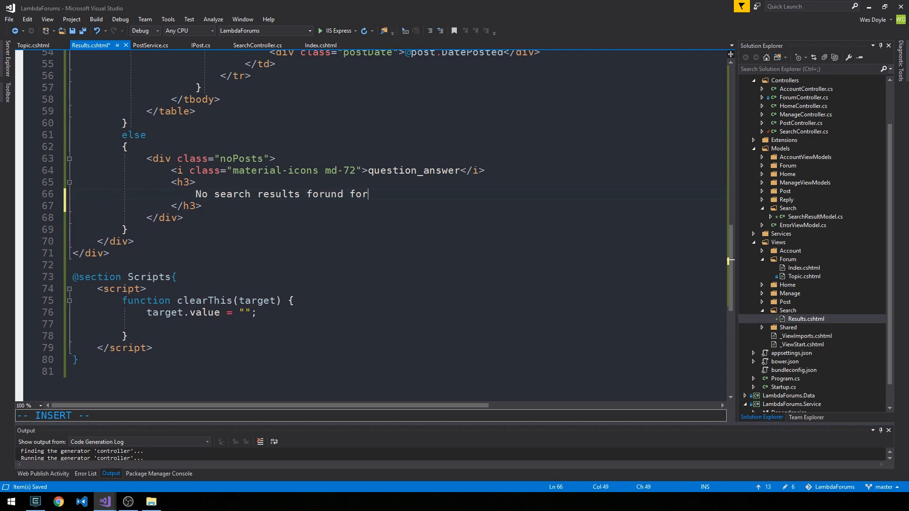
{"action": "key", "text": "BackSpace"}
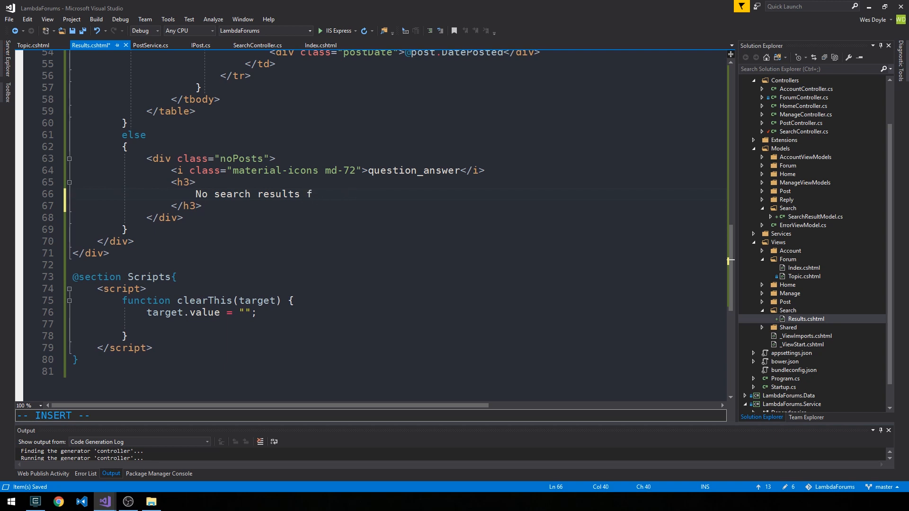
{"action": "type", "text": "ound for @Model.SearchQuery <br />"}
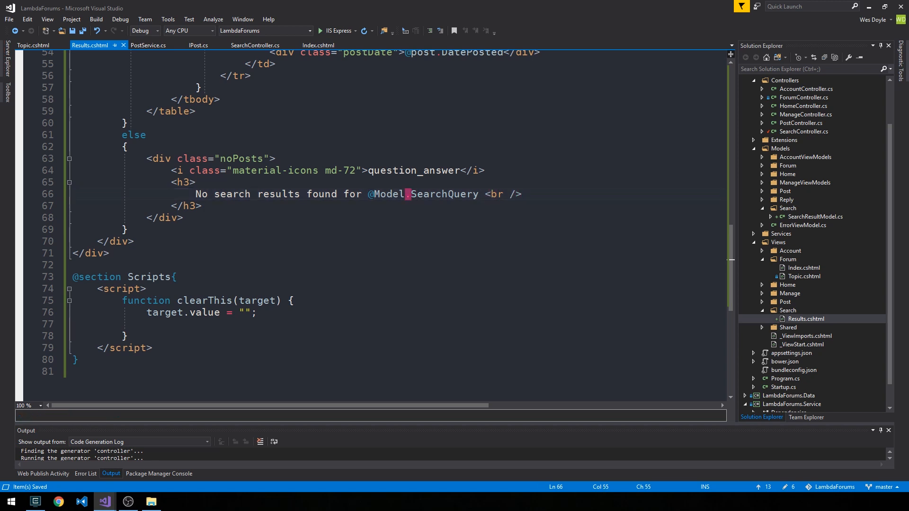
{"action": "double_click", "coordinate": [386, 193]}
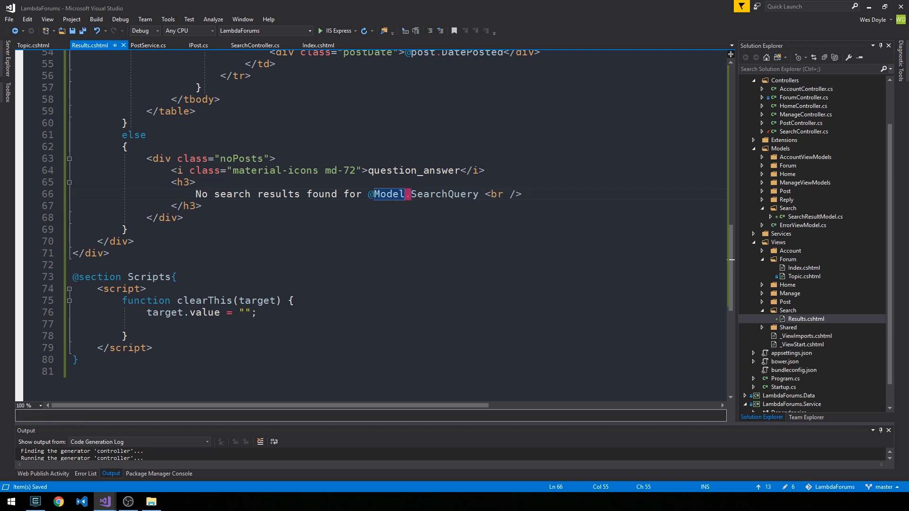
{"action": "left_click", "coordinate": [34, 501]}
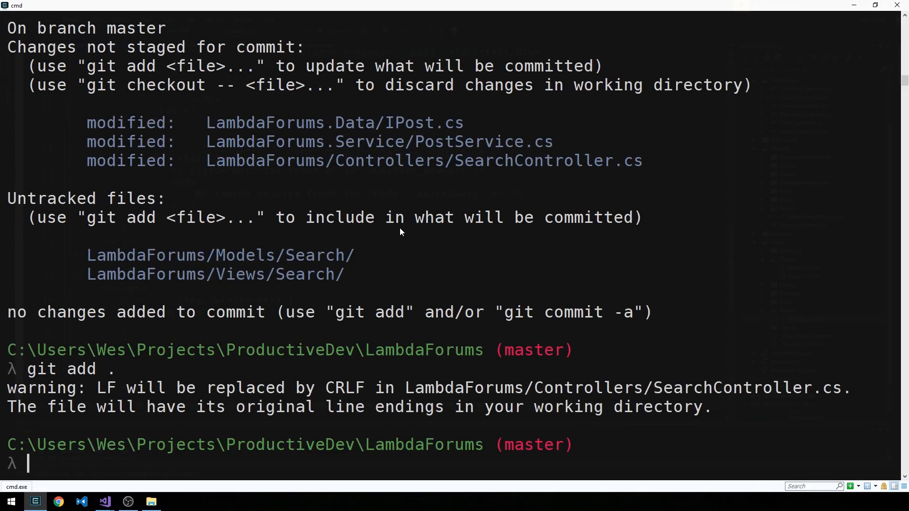
Step: Start a git commit with the message 'Update post service, create Search MVC'
{"action": "type", "text": "git commit -m \""}
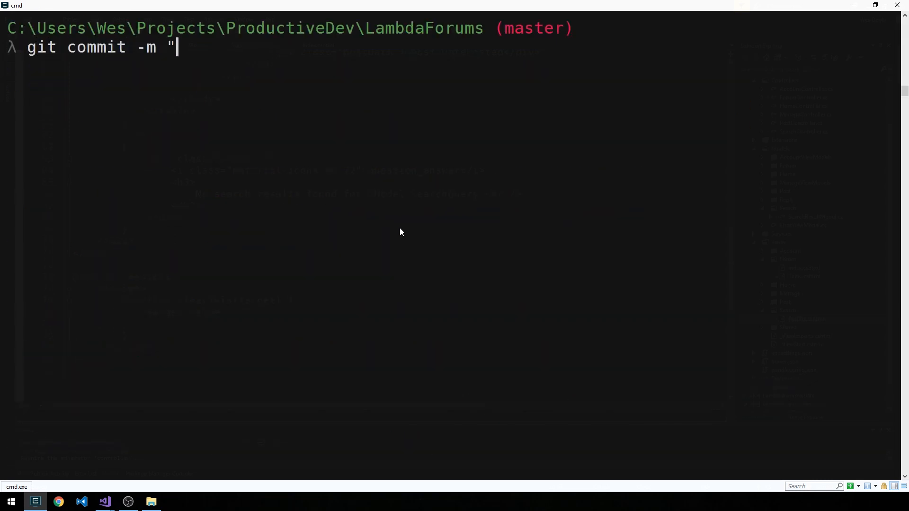
{"action": "type", "text": "Update"}
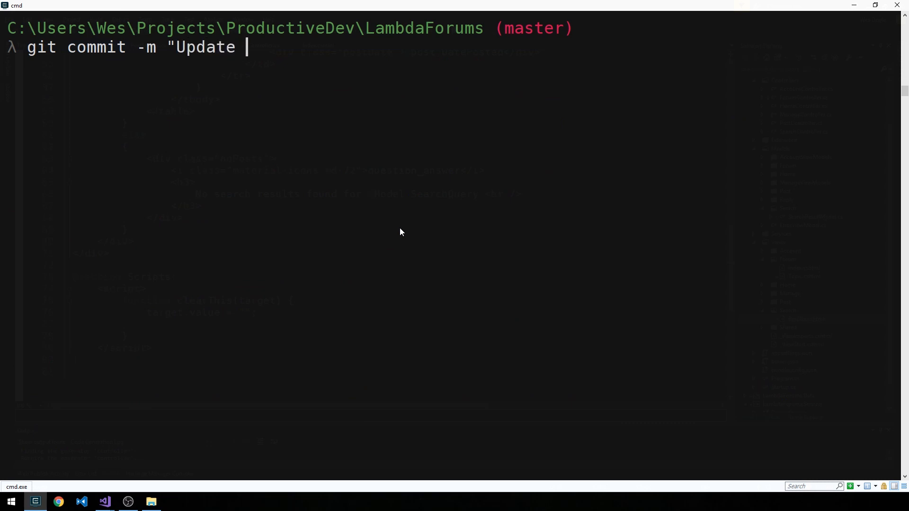
{"action": "type", "text": "post service, c"}
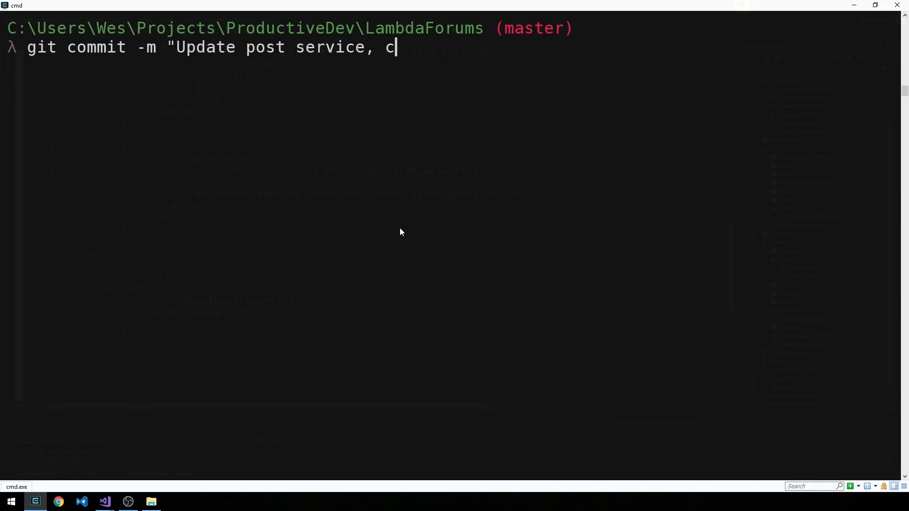
{"action": "type", "text": "reate Search"}
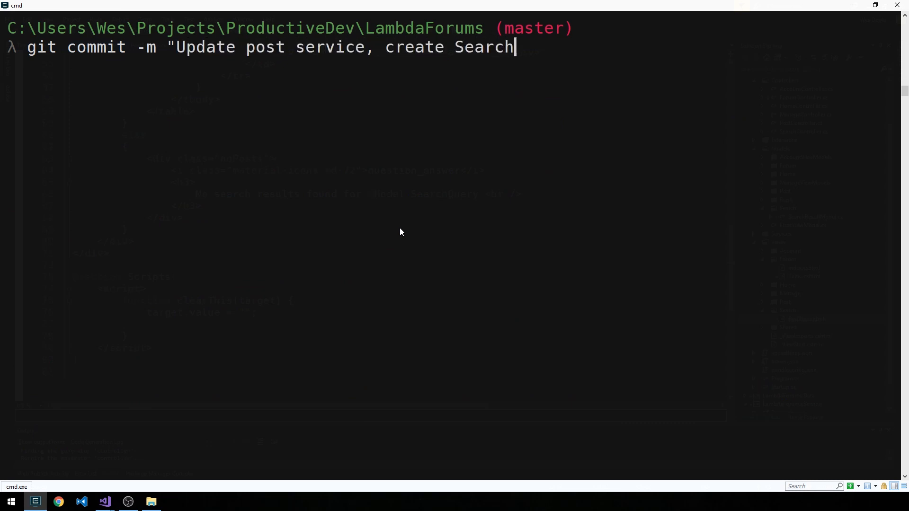
{"action": "type", "text": "MVC"}
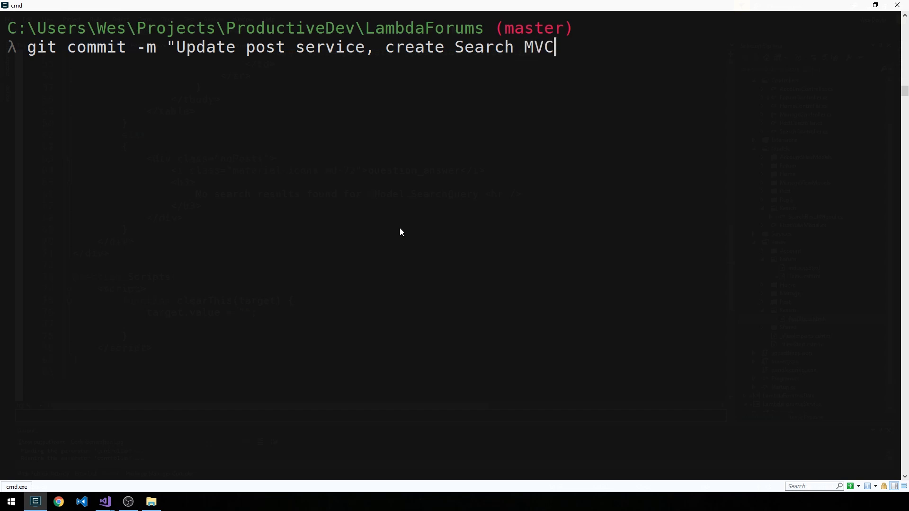